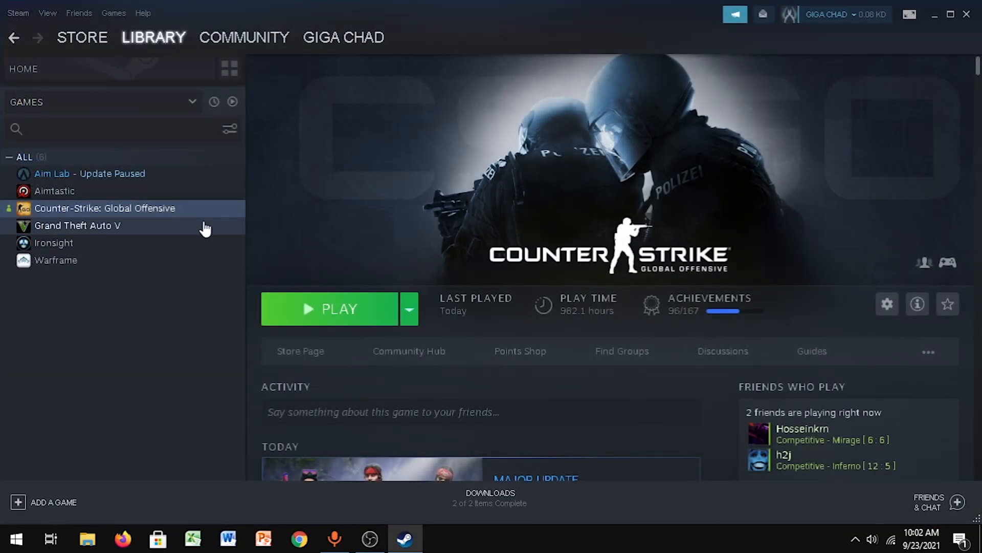
# Set CS:GO launch options to '+cl_cmdrate 128 +cl_updaterate 128 +cl_interp_ratio 1 +cl_interp 0 -noubershader'.
pyautogui.rightClick(105, 208)
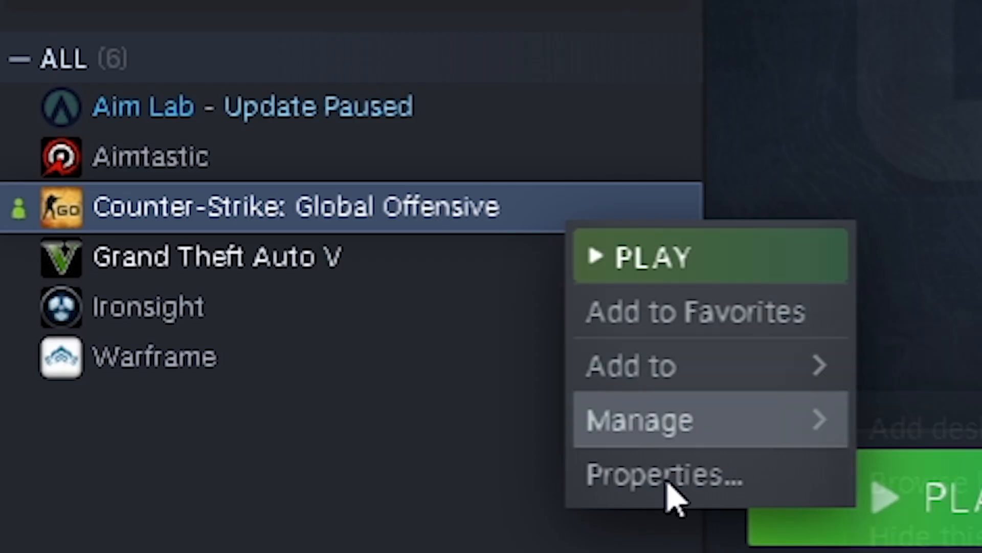
pyautogui.click(664, 478)
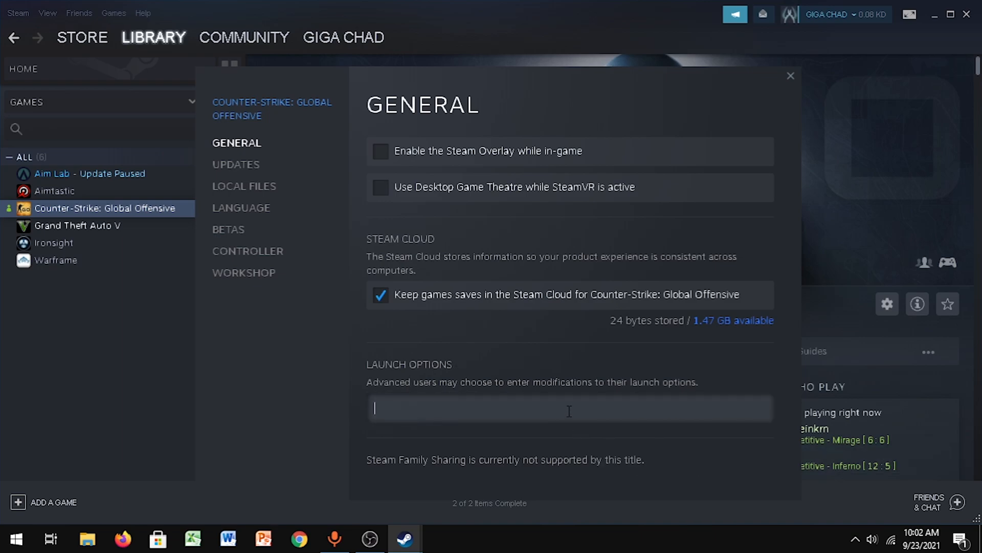
pyautogui.write('+cl_cmdrate 128 +cl_updaterate 128 +cl_interp_ratio 1 +cl_interp 0 -noubershader')
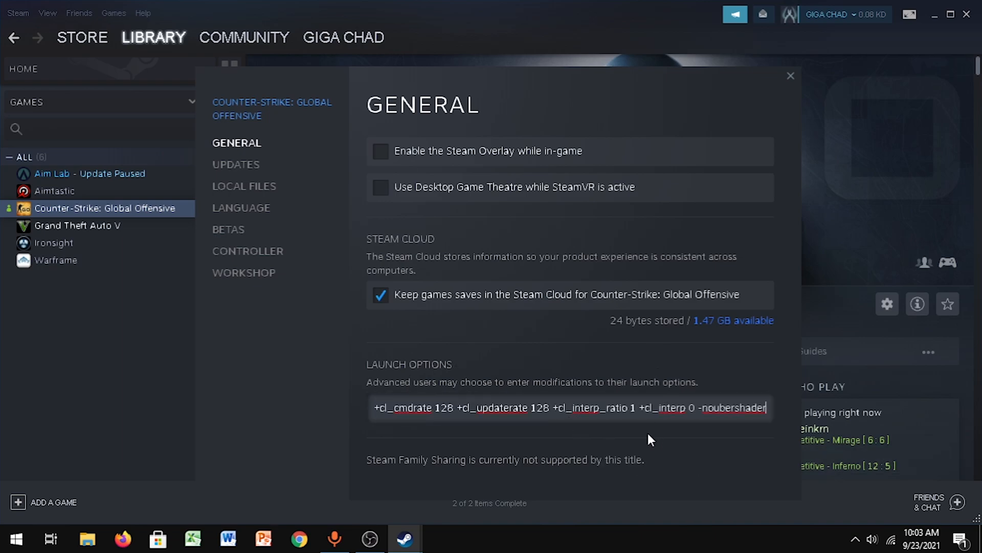
pyautogui.click(790, 75)
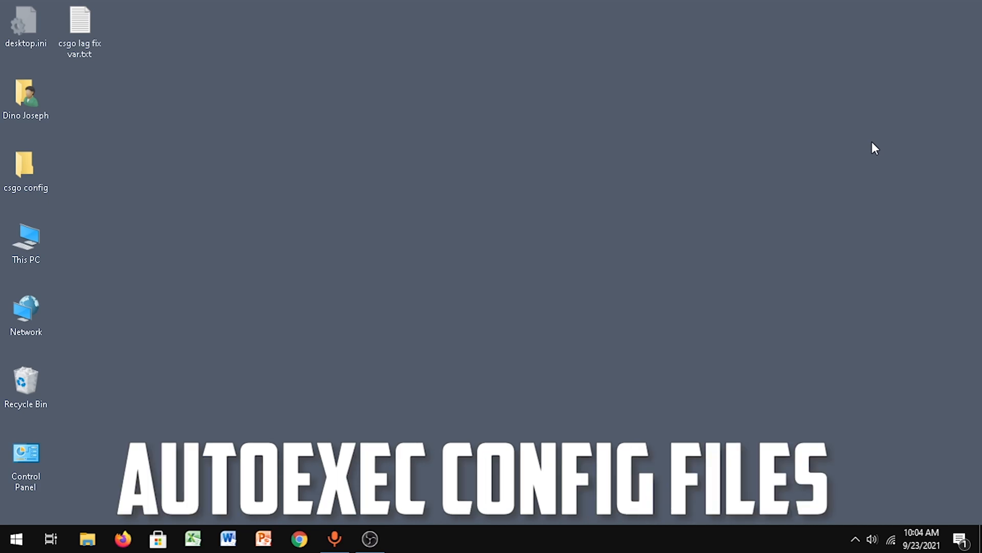
# Open the csgo config folder and copy autoexec.cfg and autoexec.txt.
pyautogui.click(27, 167)
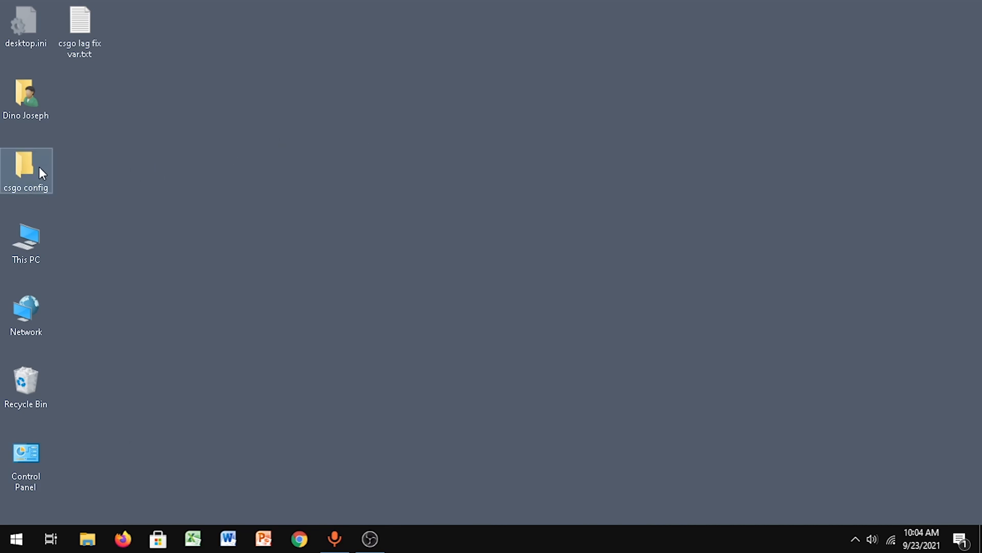
pyautogui.doubleClick(26, 164)
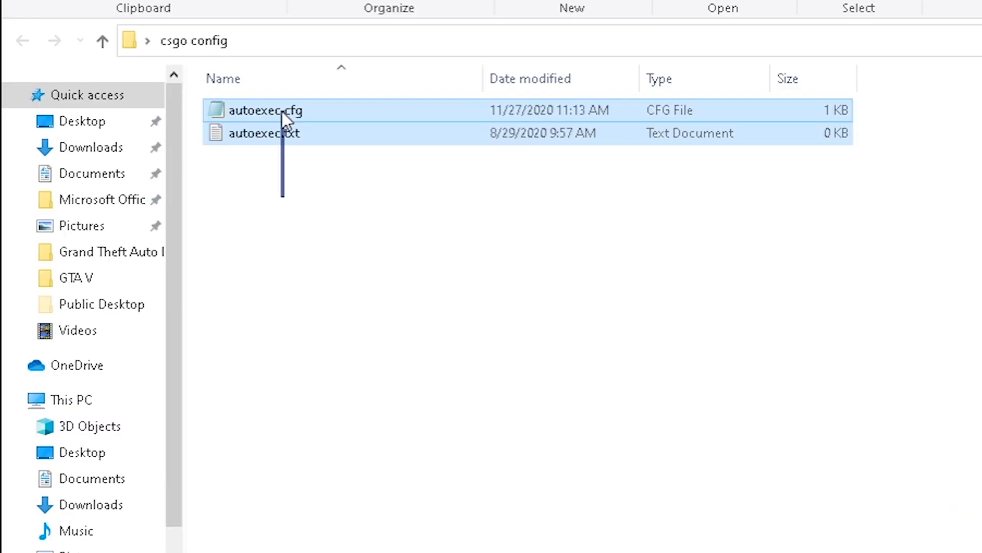
pyautogui.moveTo(370, 134)
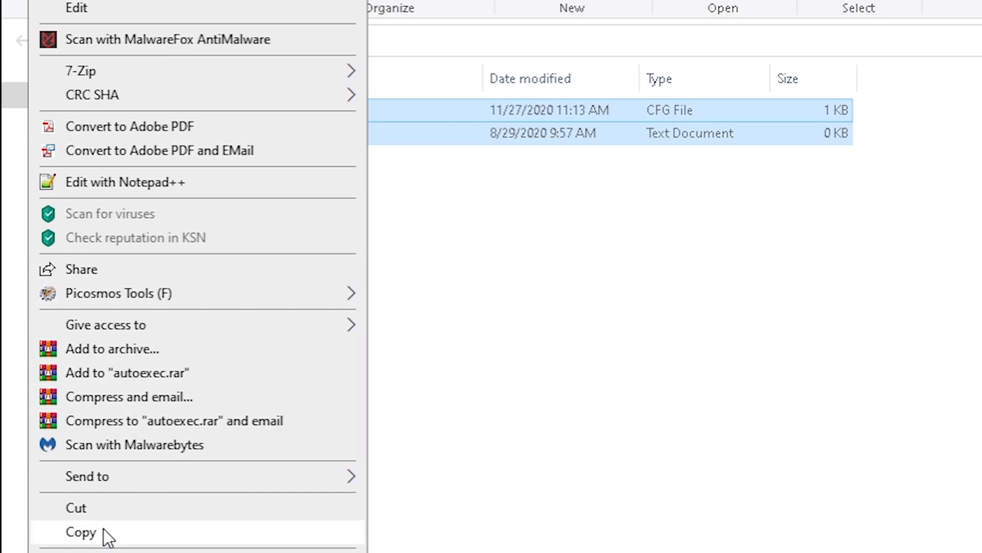
pyautogui.click(81, 532)
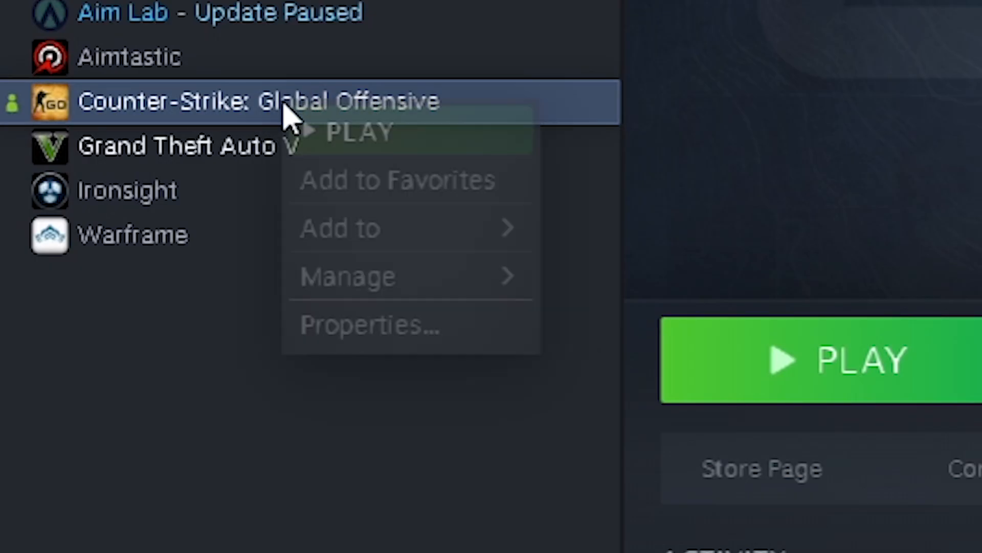
pyautogui.moveTo(368, 276)
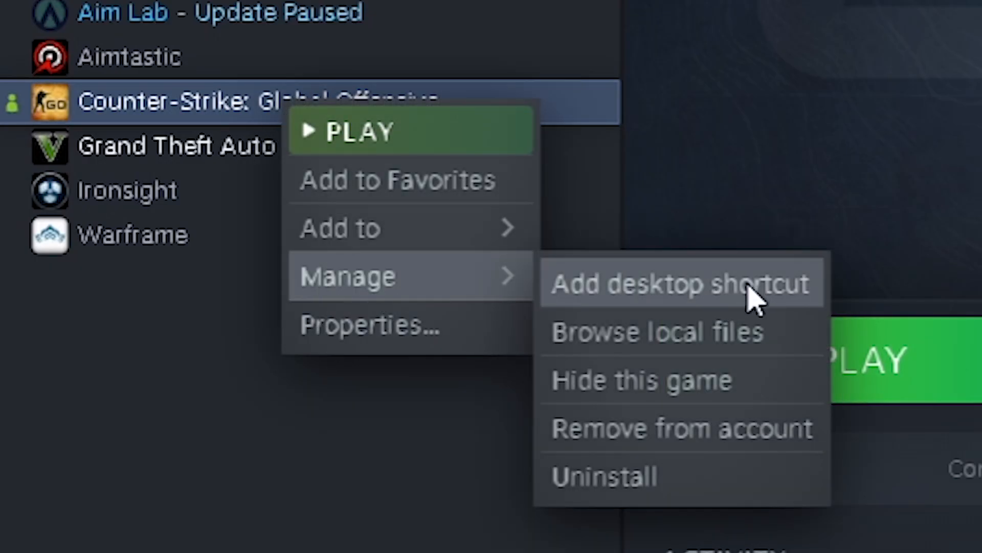
# Navigate from CS:GO's local files to Steam > userdata > account > 730 > remote.
pyautogui.click(658, 332)
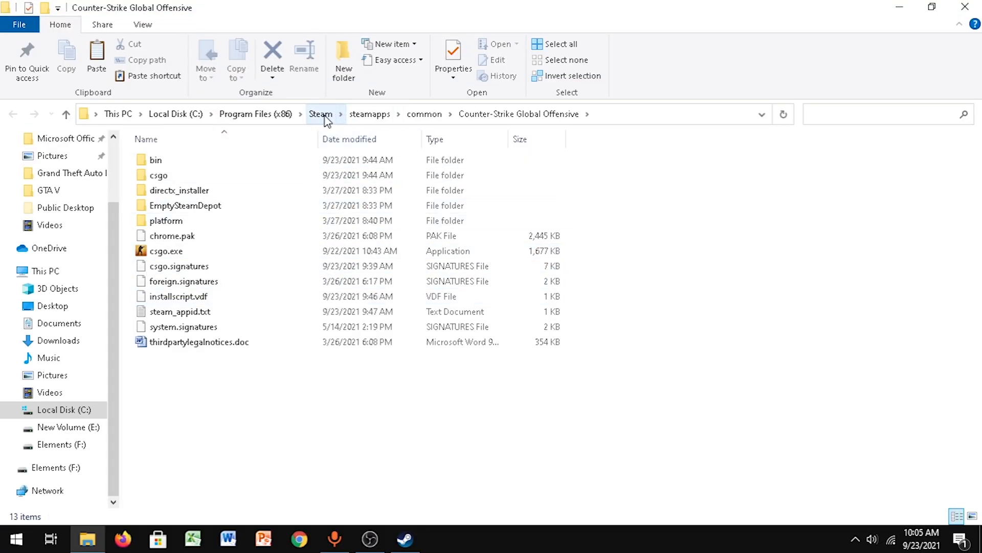
pyautogui.click(320, 113)
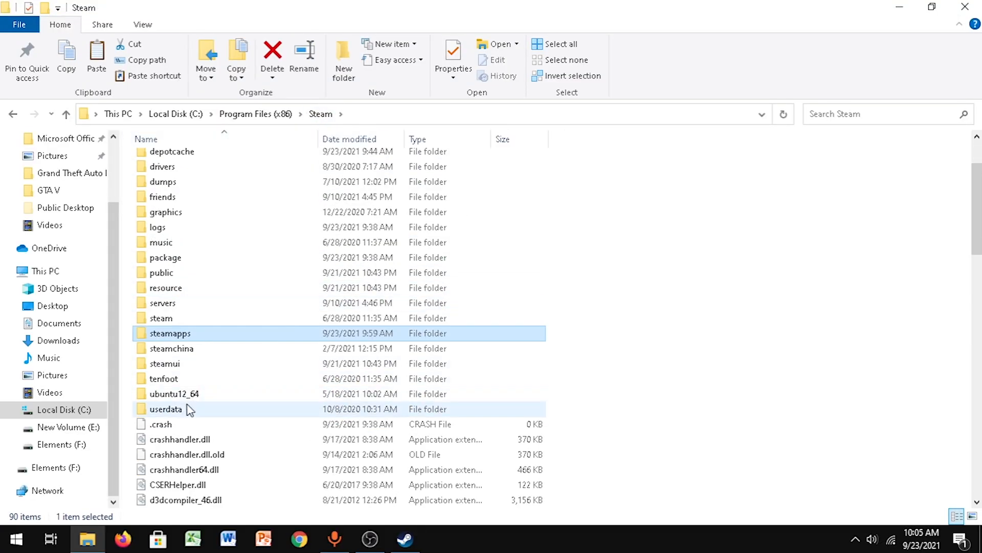
pyautogui.doubleClick(165, 409)
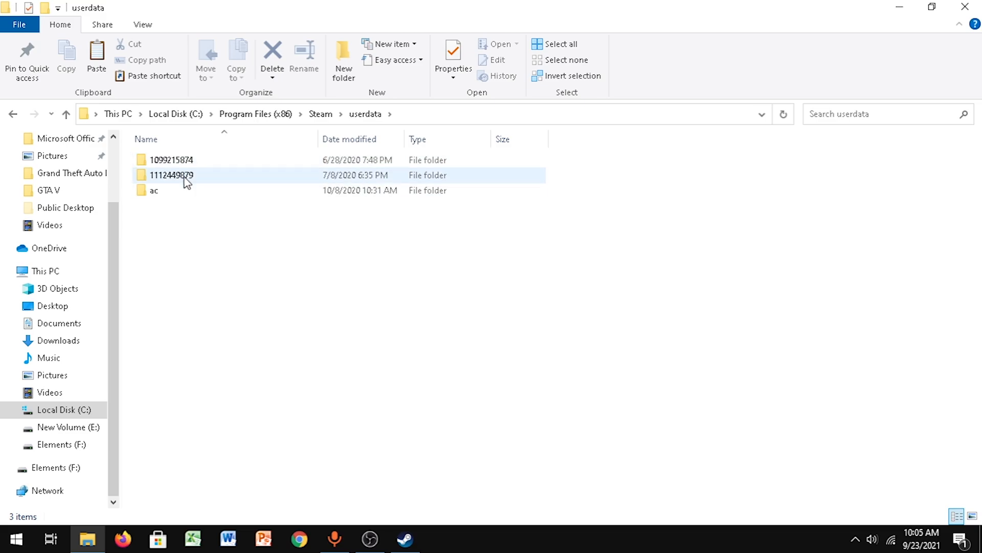
pyautogui.click(179, 217)
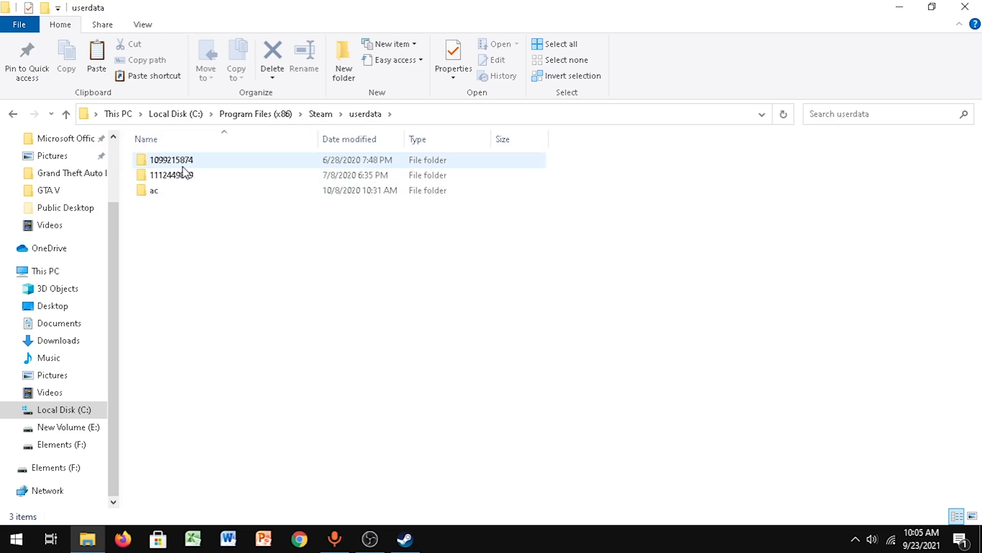
pyautogui.moveTo(185, 172)
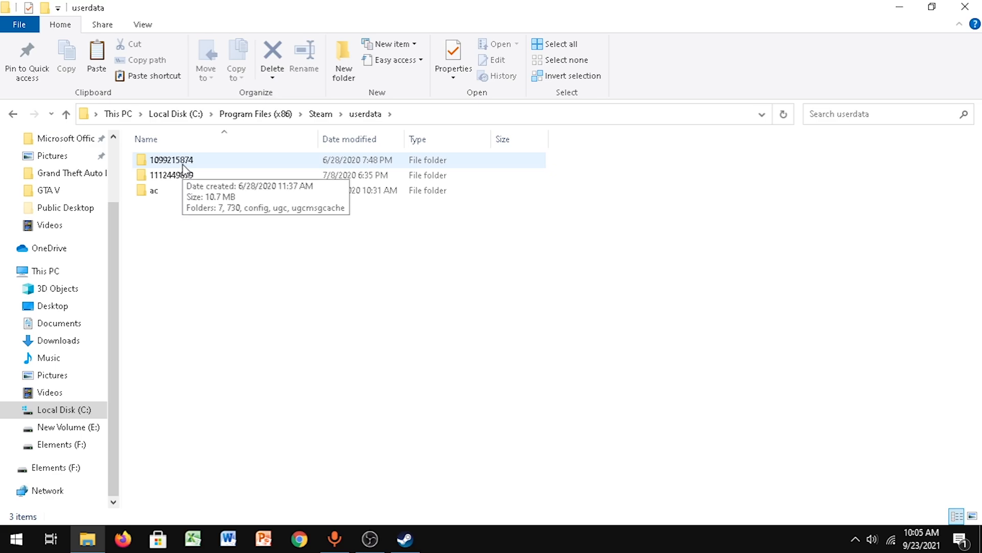
pyautogui.doubleClick(171, 159)
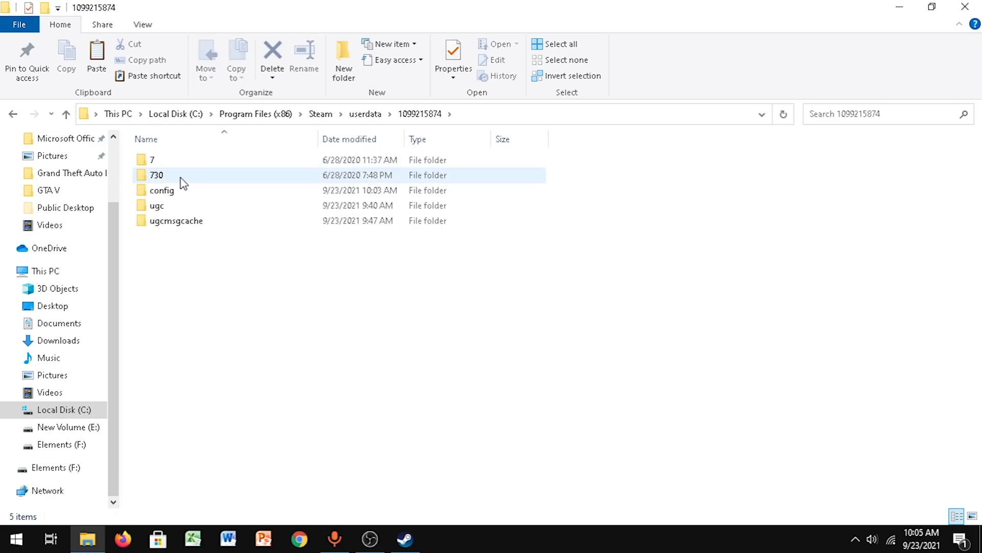
pyautogui.doubleClick(156, 174)
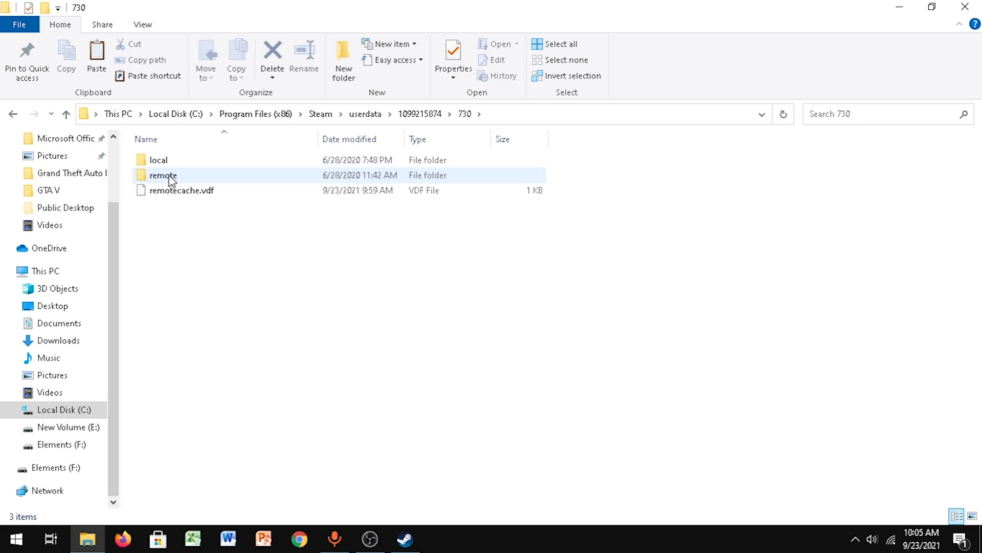
pyautogui.doubleClick(163, 175)
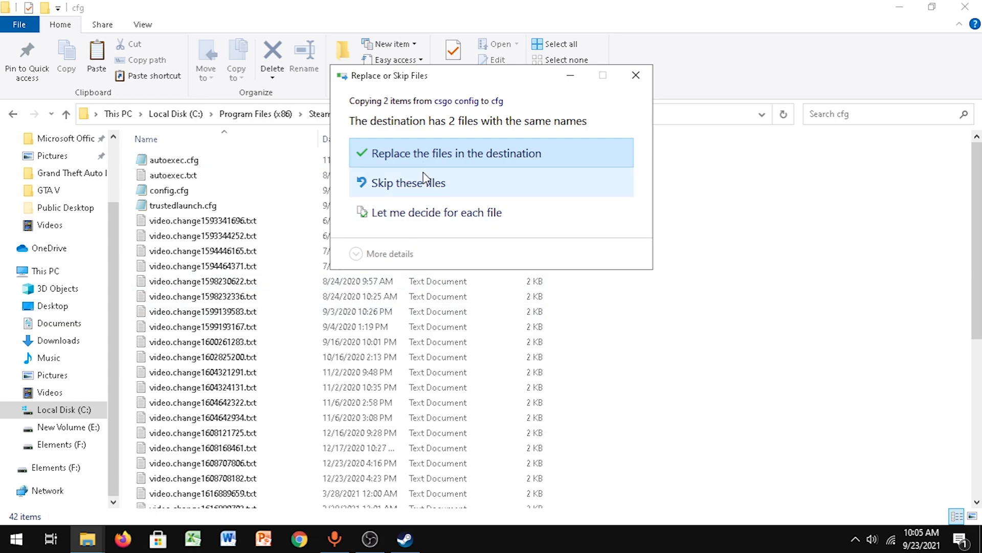
pyautogui.moveTo(449, 174)
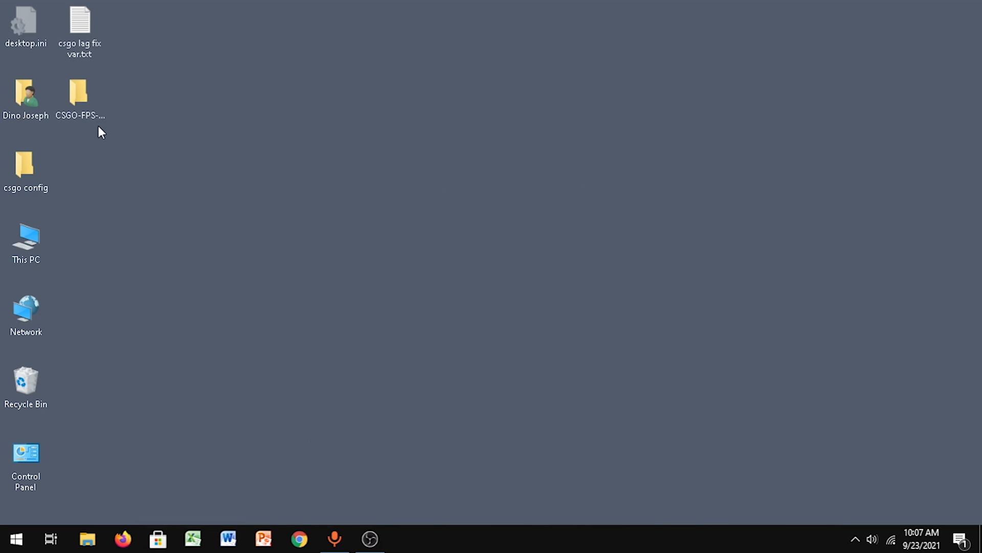
# Open the CSGO FPS Boost Pack's Optimizations > CSGO Priority folder.
pyautogui.doubleClick(81, 91)
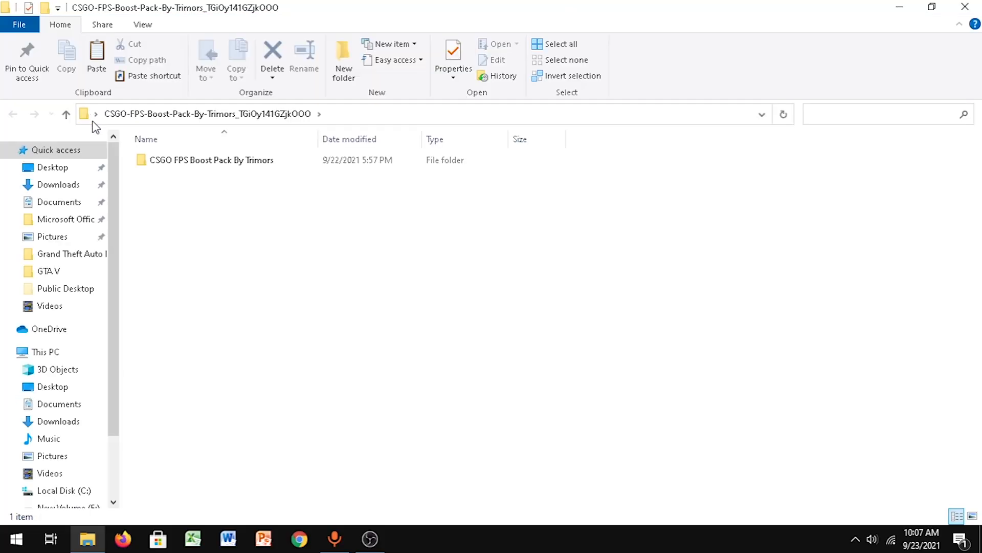
pyautogui.doubleClick(208, 160)
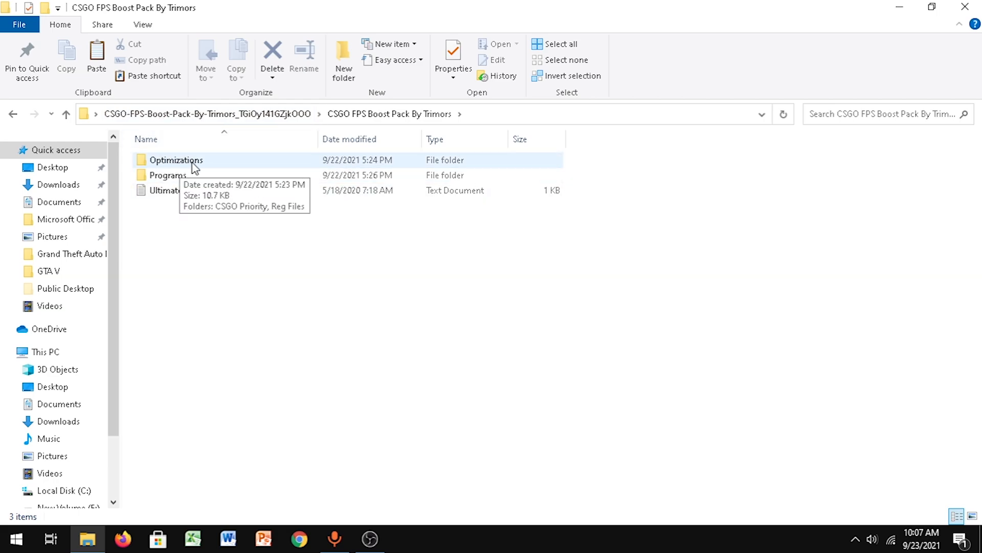
pyautogui.doubleClick(176, 160)
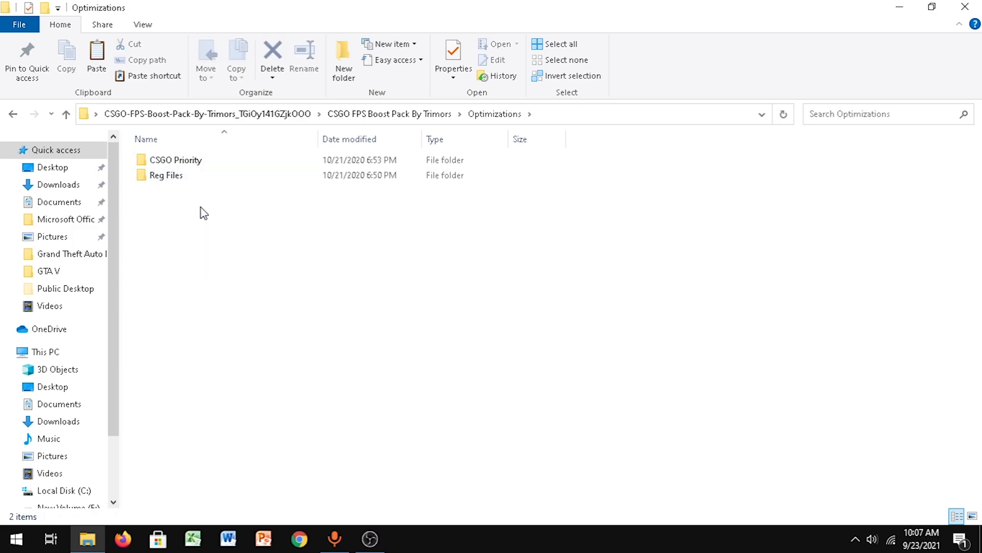
pyautogui.doubleClick(175, 160)
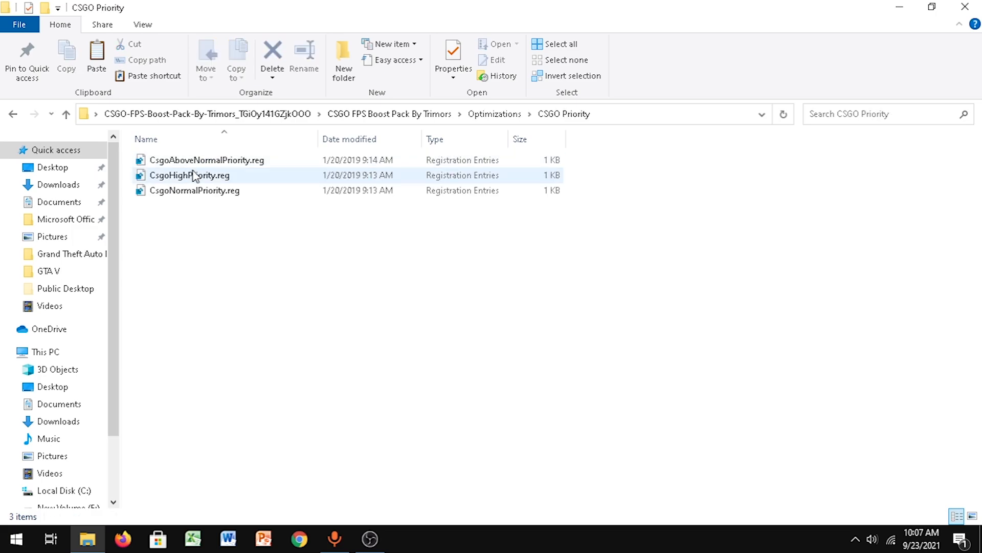
# Merge CsgoHighPriority.reg into the registry and dismiss the success message.
pyautogui.click(190, 175)
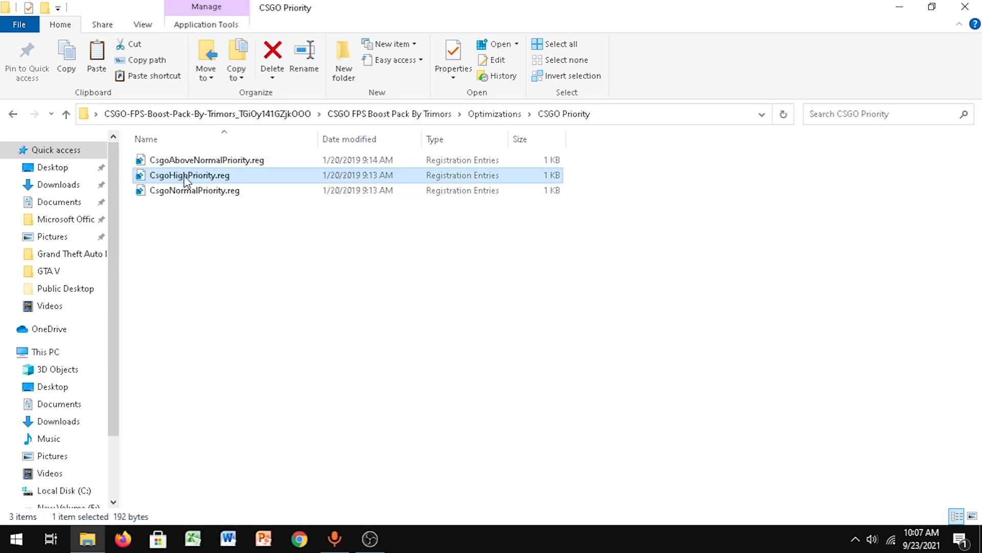
pyautogui.moveTo(187, 178)
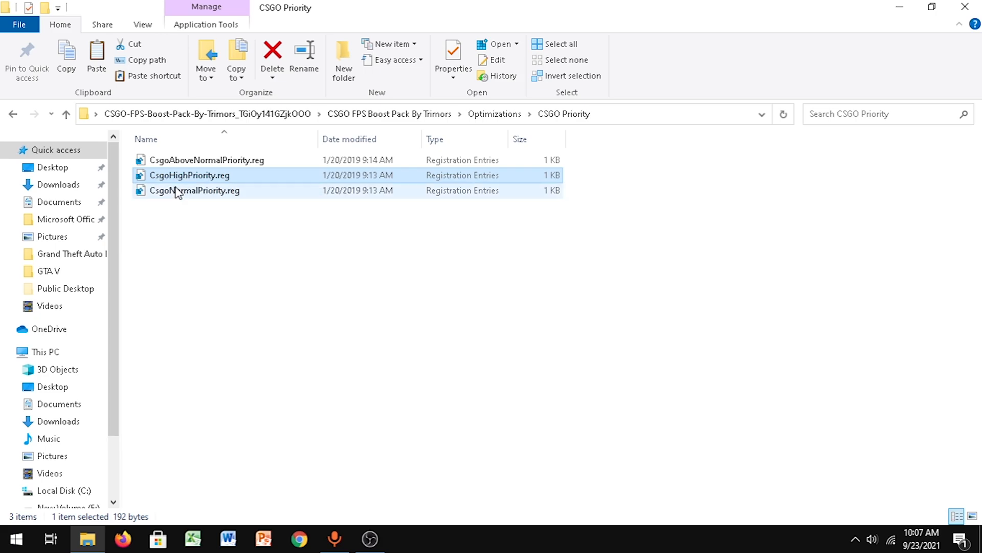
pyautogui.doubleClick(189, 175)
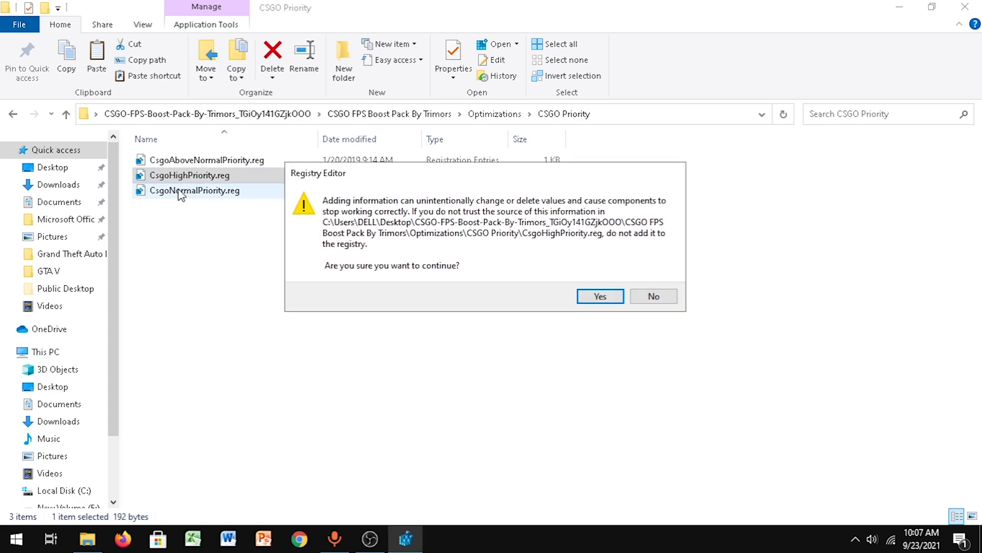
pyautogui.click(600, 296)
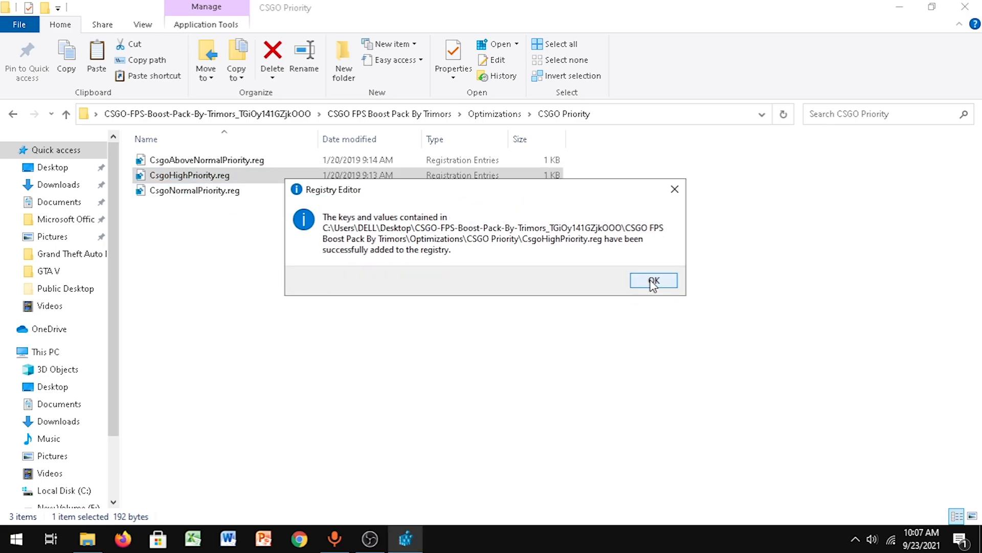
pyautogui.click(654, 280)
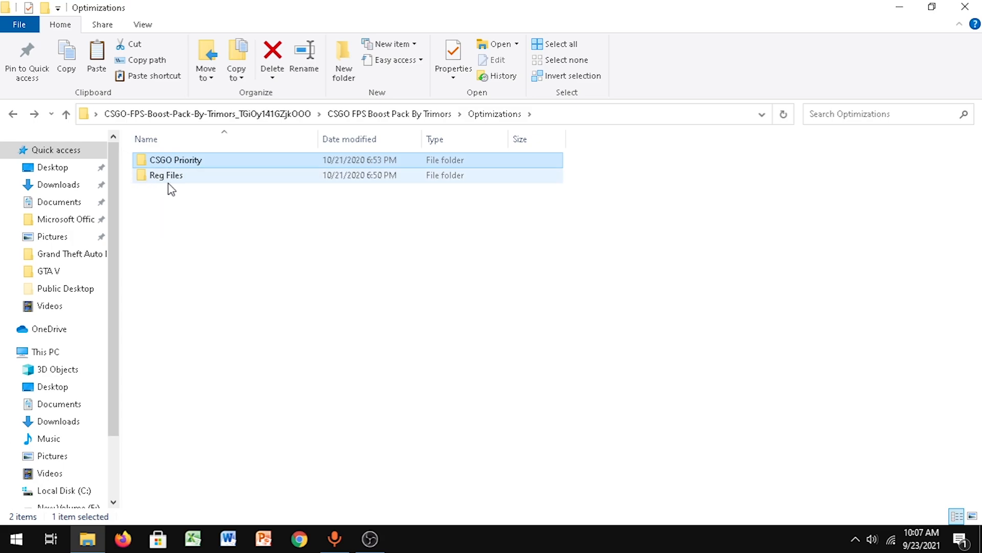
pyautogui.moveTo(173, 183)
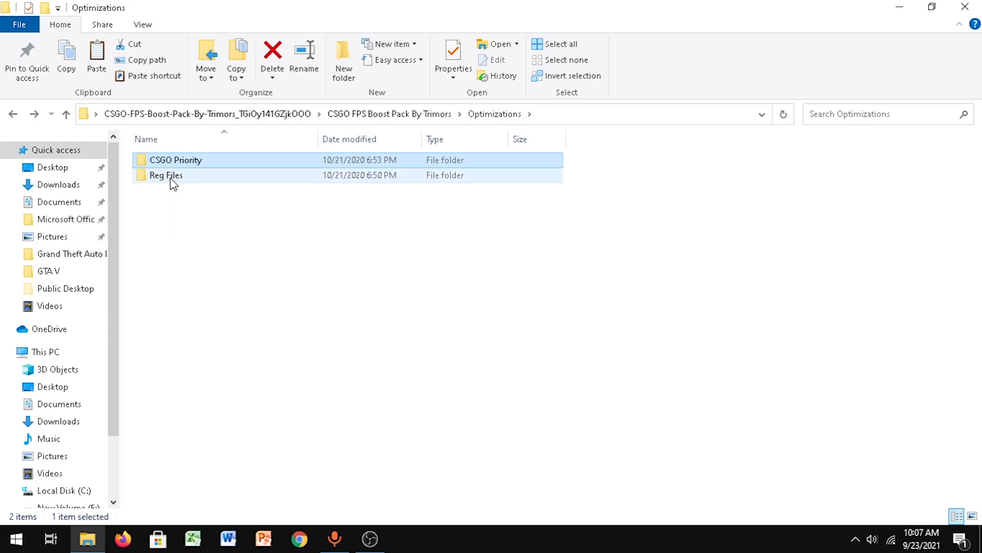
# Open Reg Files and merge the Boost PC Responsiveness tweak into the registry.
pyautogui.click(176, 161)
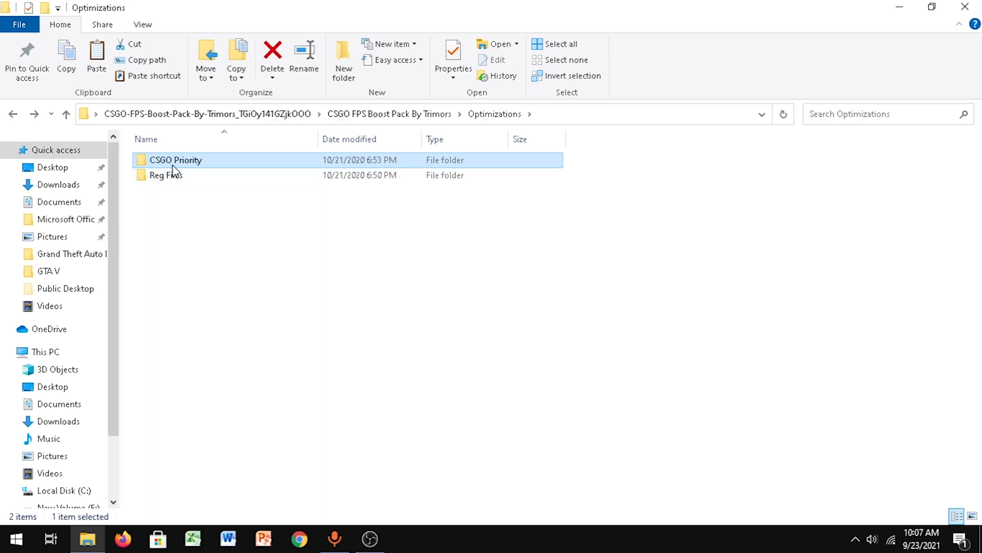
pyautogui.doubleClick(163, 175)
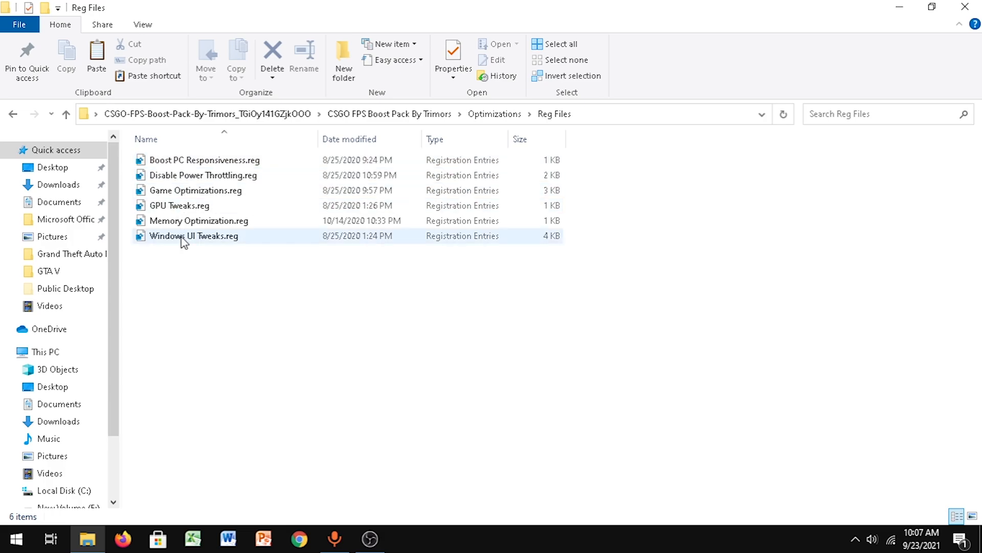
pyautogui.doubleClick(198, 160)
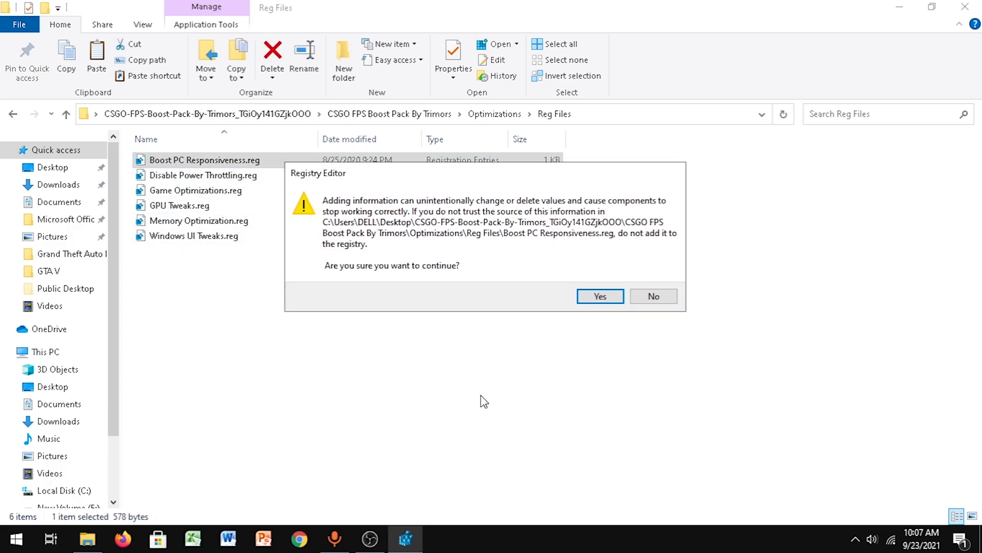
pyautogui.click(600, 296)
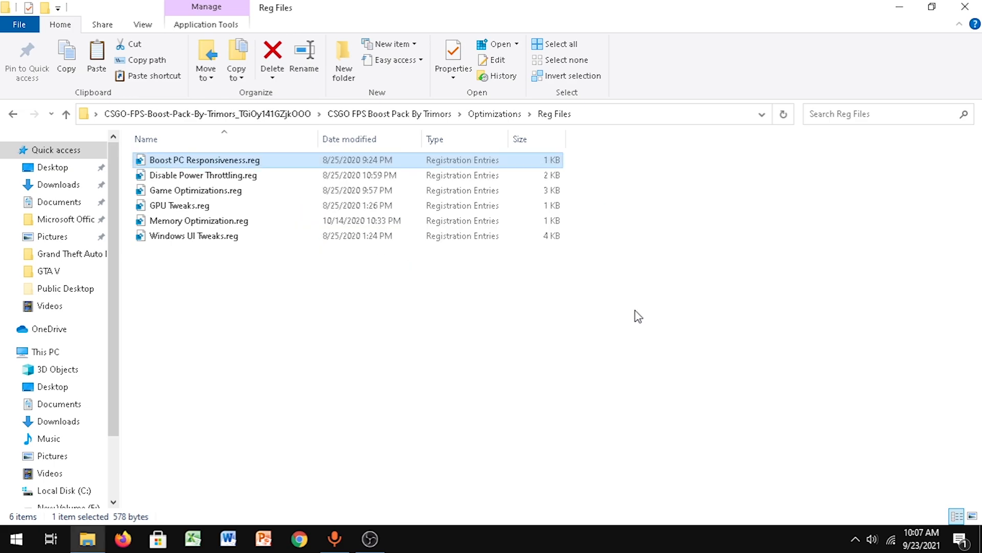
# Merge the Disable Power Throttling and Game Optimizations tweaks, then pick Memory Optimization.
pyautogui.doubleClick(203, 175)
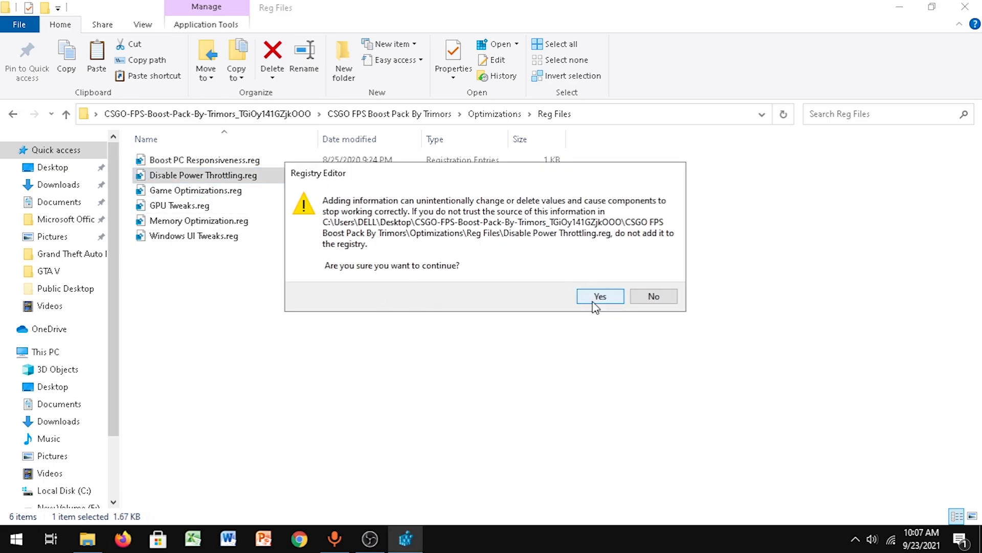
pyautogui.click(600, 296)
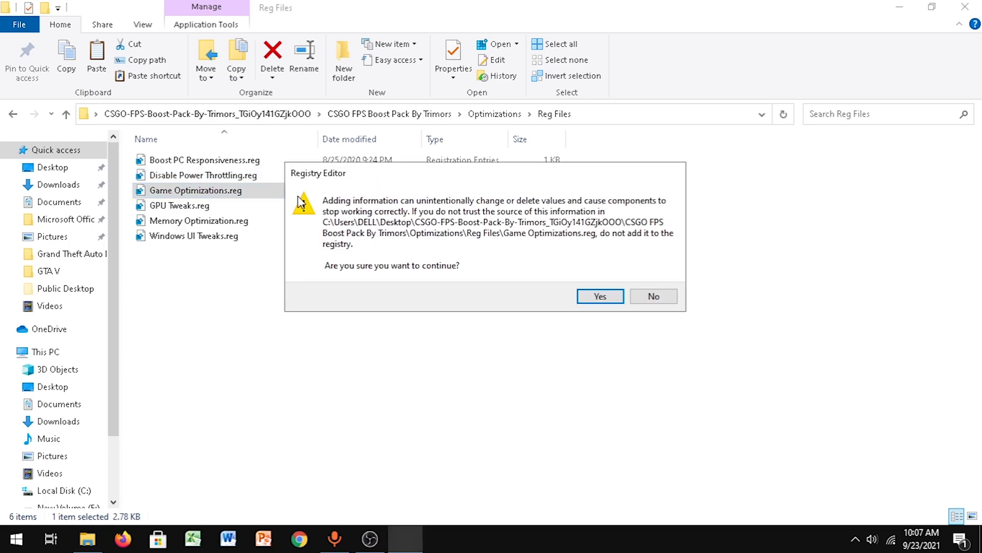
pyautogui.click(600, 296)
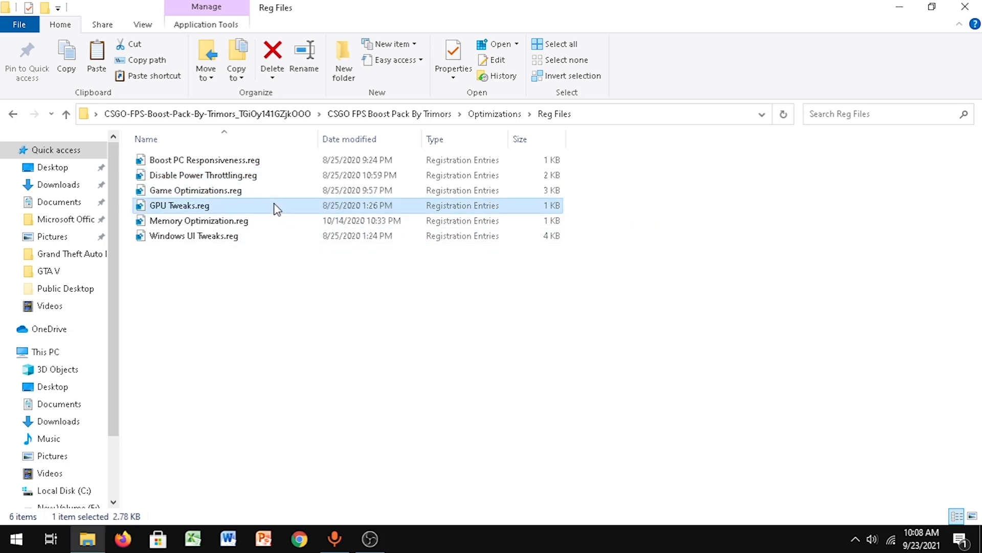
pyautogui.click(199, 220)
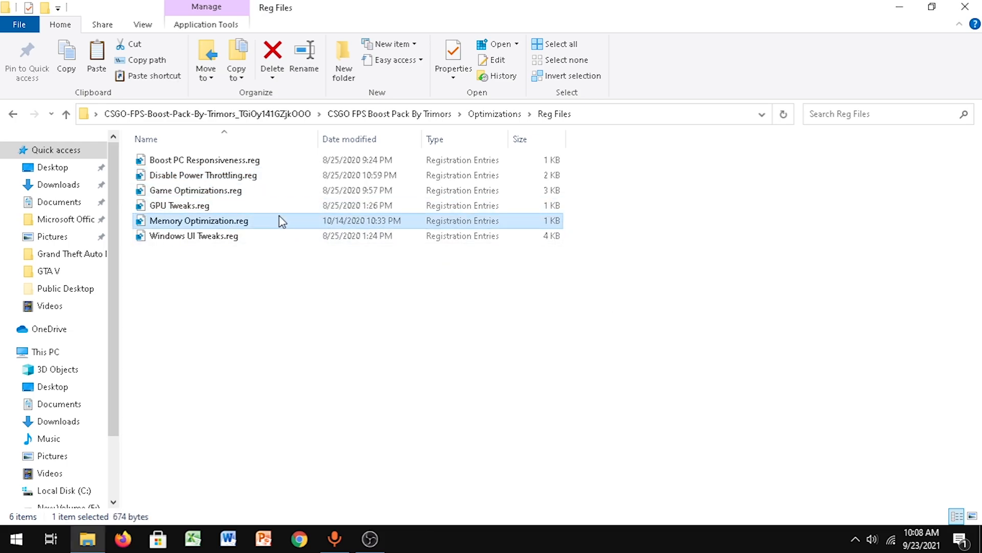
pyautogui.click(194, 236)
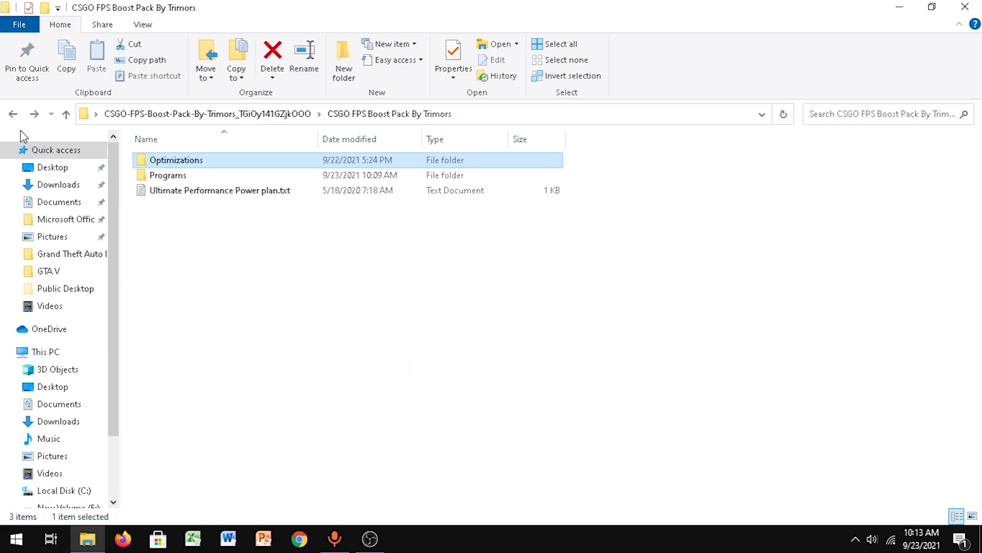
# From Programs > ModeToolV2, give Intel HD Graphics 4600 MSI mode with High priority.
pyautogui.doubleClick(166, 175)
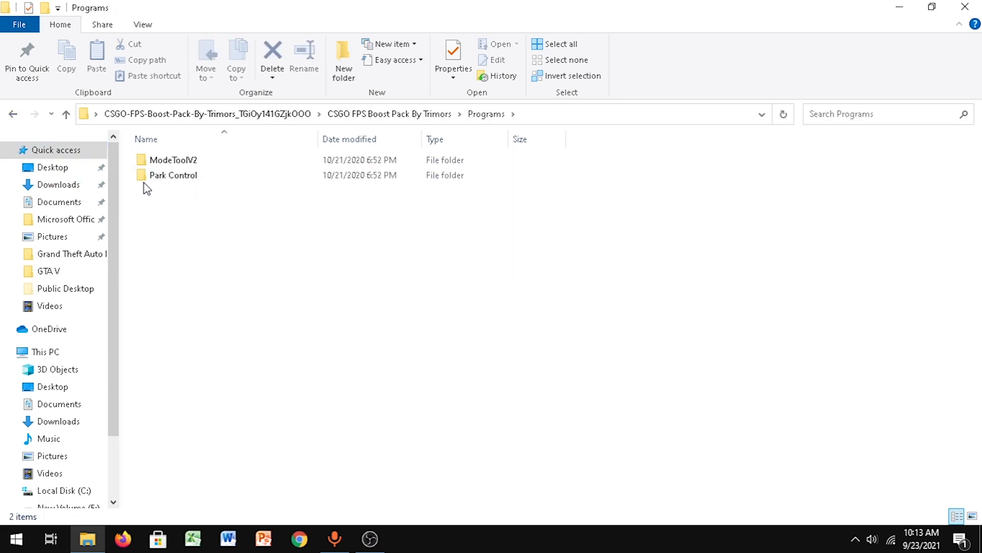
pyautogui.moveTo(193, 164)
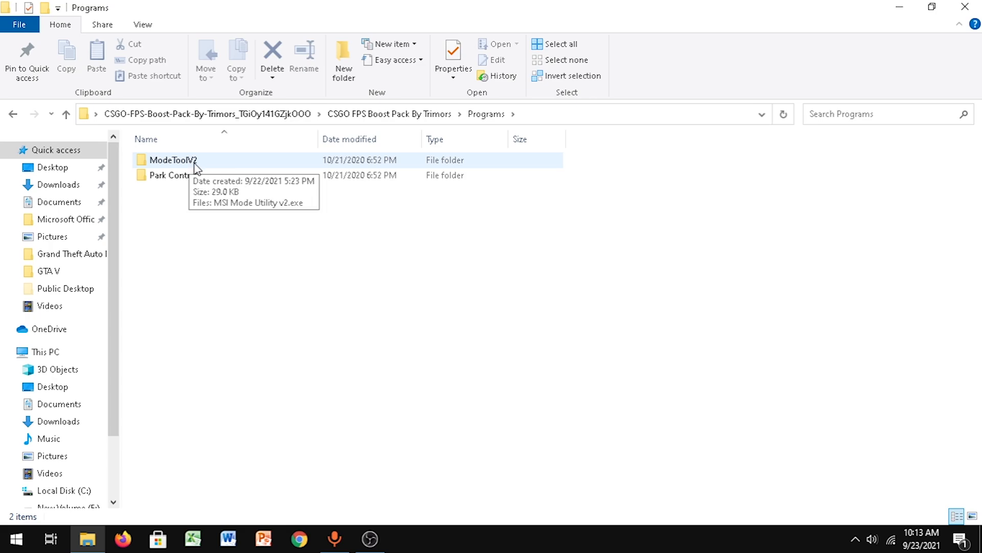
pyautogui.doubleClick(173, 159)
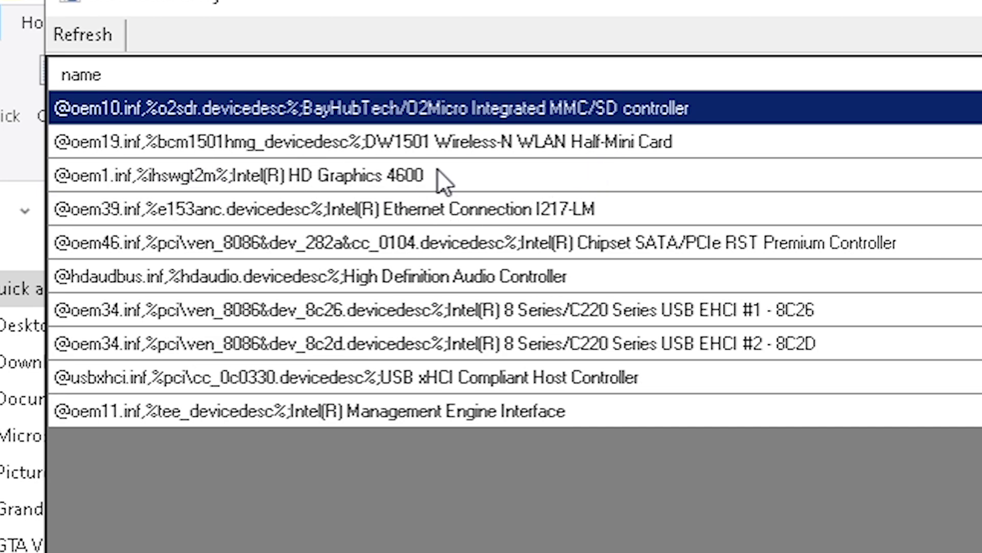
pyautogui.moveTo(364, 190)
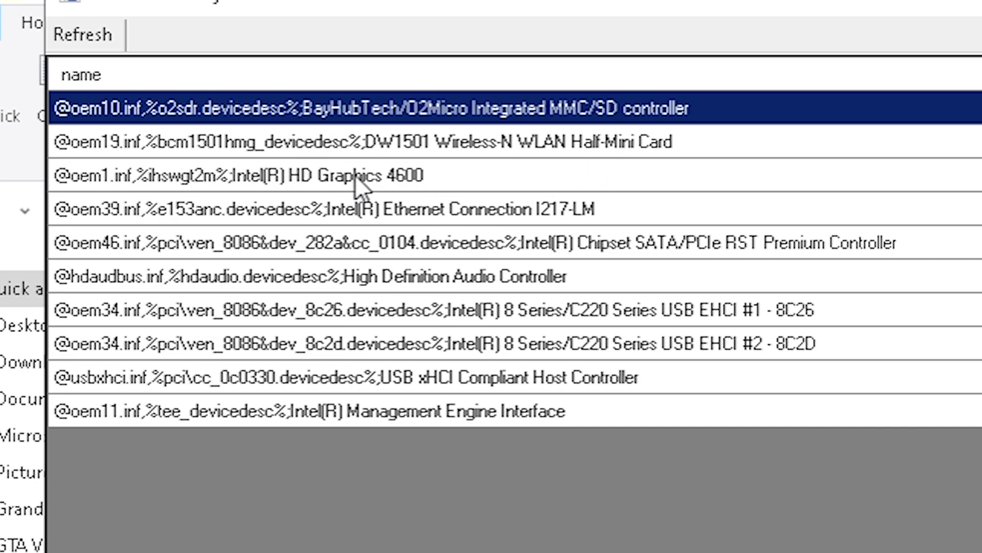
pyautogui.moveTo(334, 219)
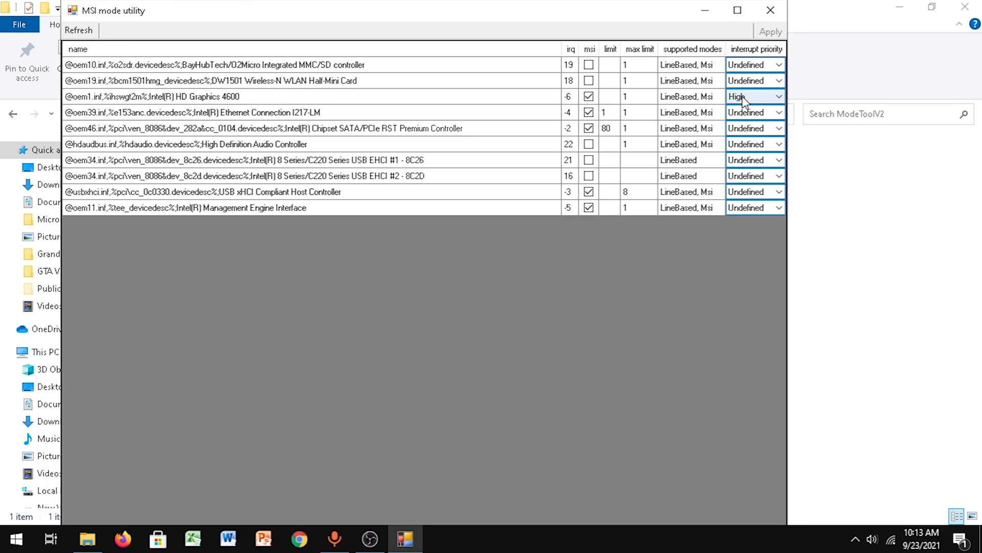
pyautogui.click(779, 97)
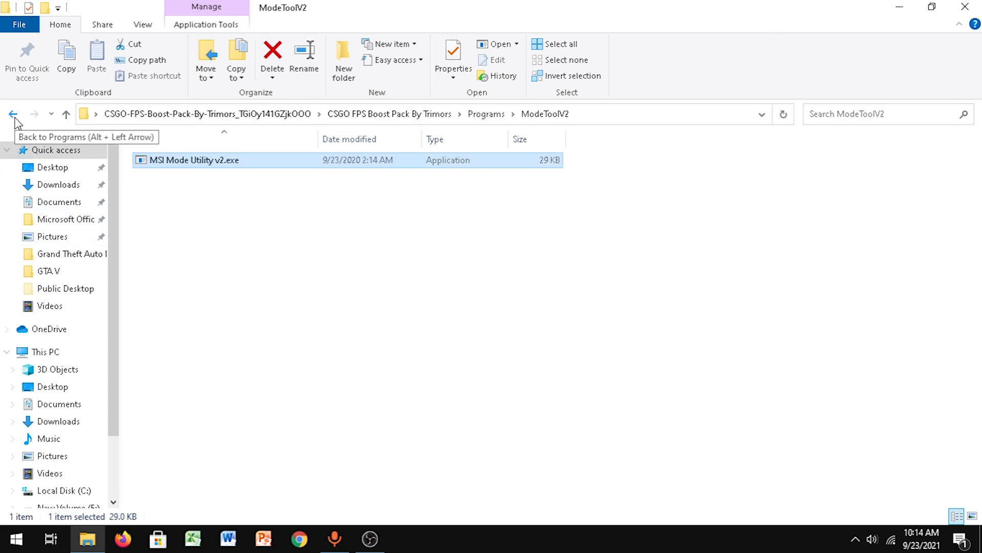
# In admin PowerShell, run powercfg -duplicatescheme e9a42b02-d5df-448d-aa00-03f14749eb61.
pyautogui.click(13, 113)
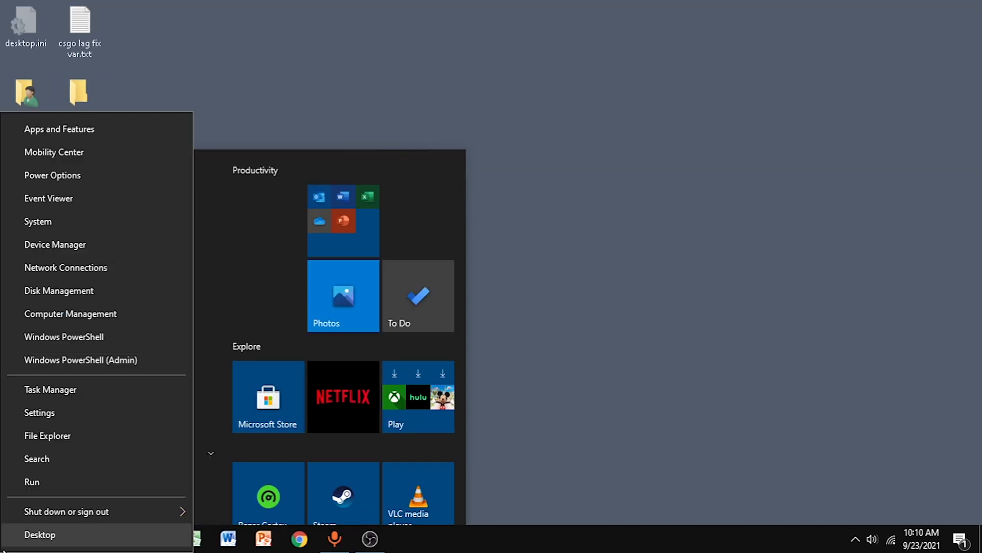
pyautogui.moveTo(19, 539)
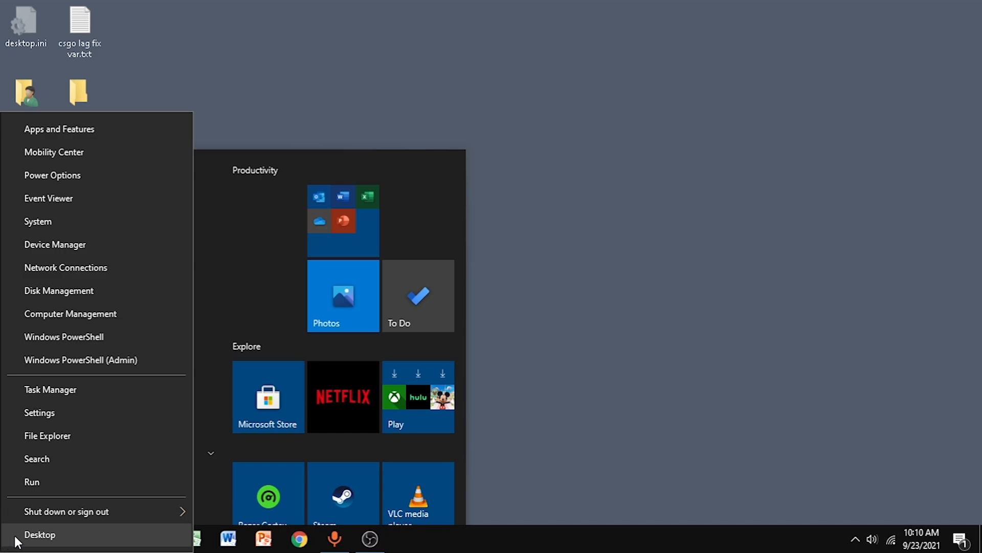
pyautogui.moveTo(131, 367)
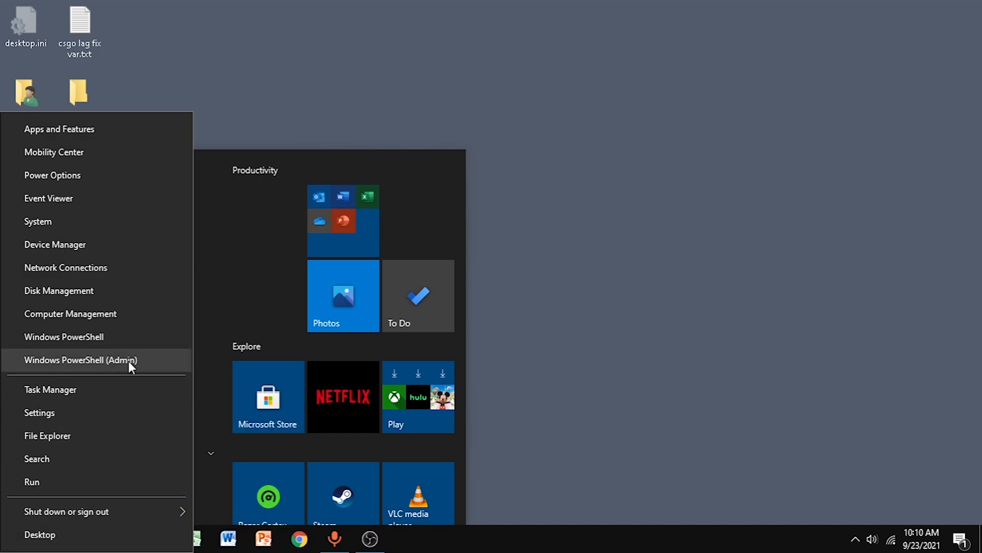
pyautogui.click(80, 359)
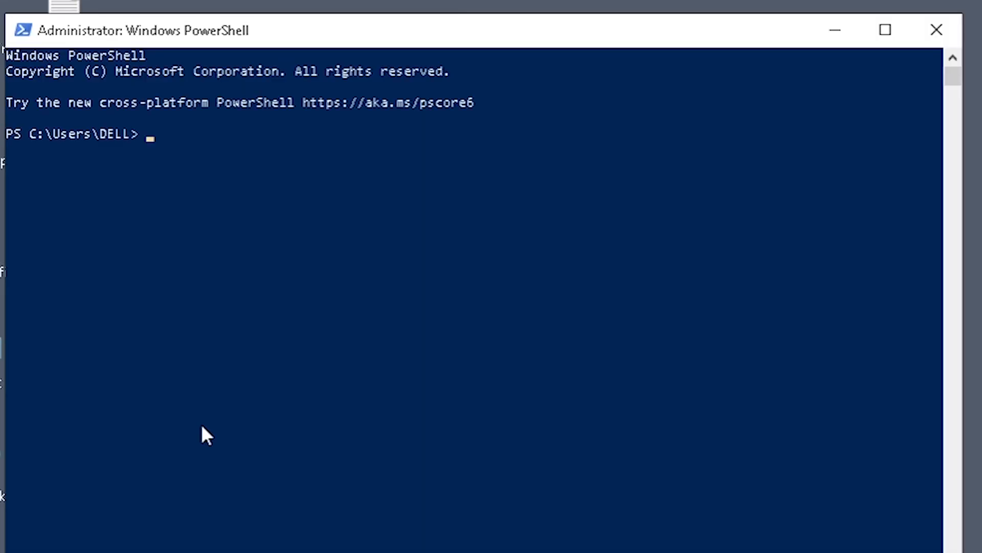
pyautogui.write('powercfg -duplicatescheme e9a42b02-d5df-448d-aa00-03f14749eb61')
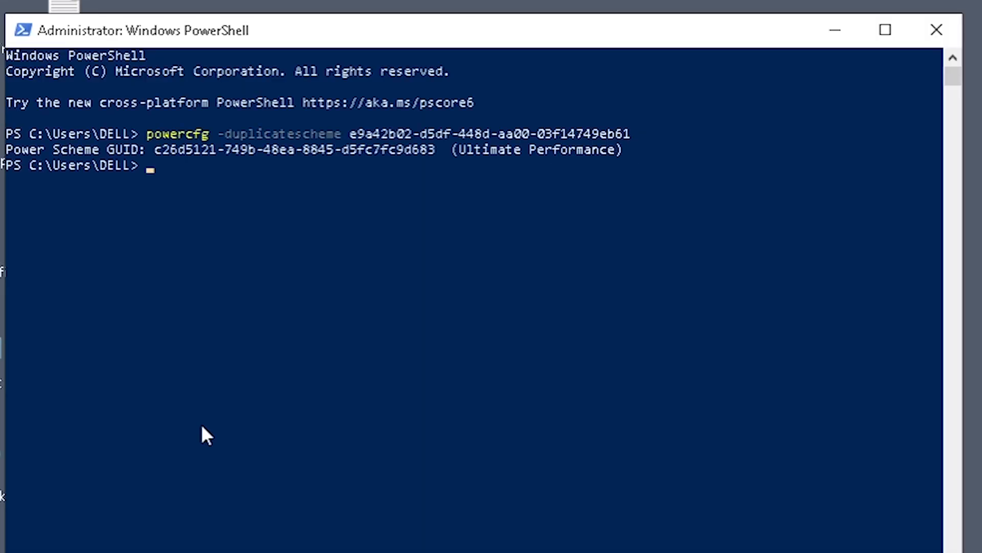
pyautogui.moveTo(526, 174)
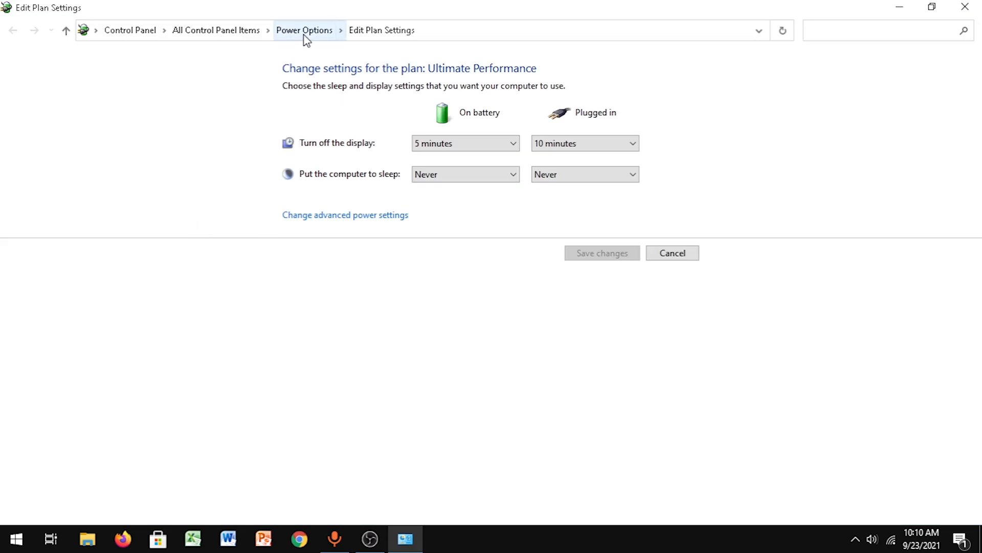
# Return to the Power Options overview with Ultimate Performance as the active plan.
pyautogui.click(304, 30)
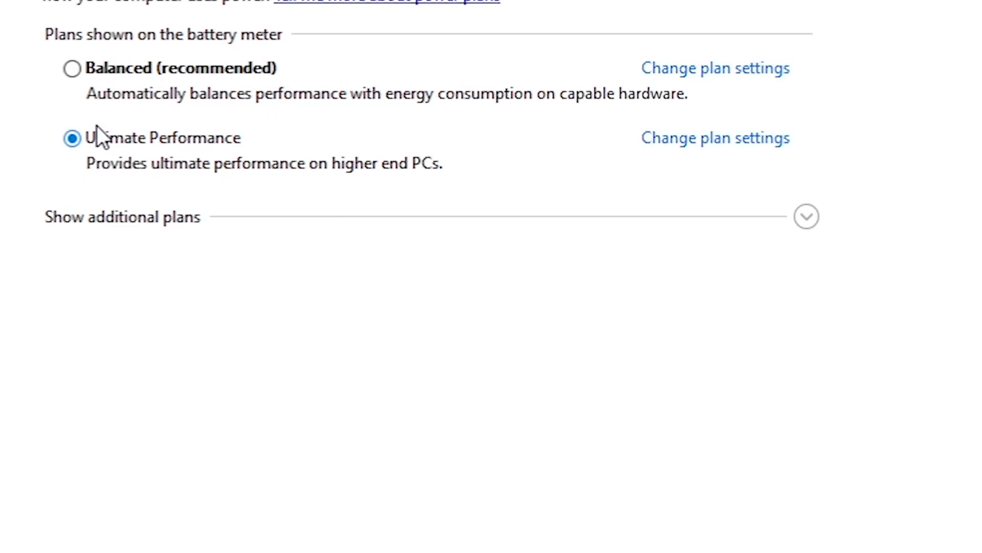
pyautogui.moveTo(82, 153)
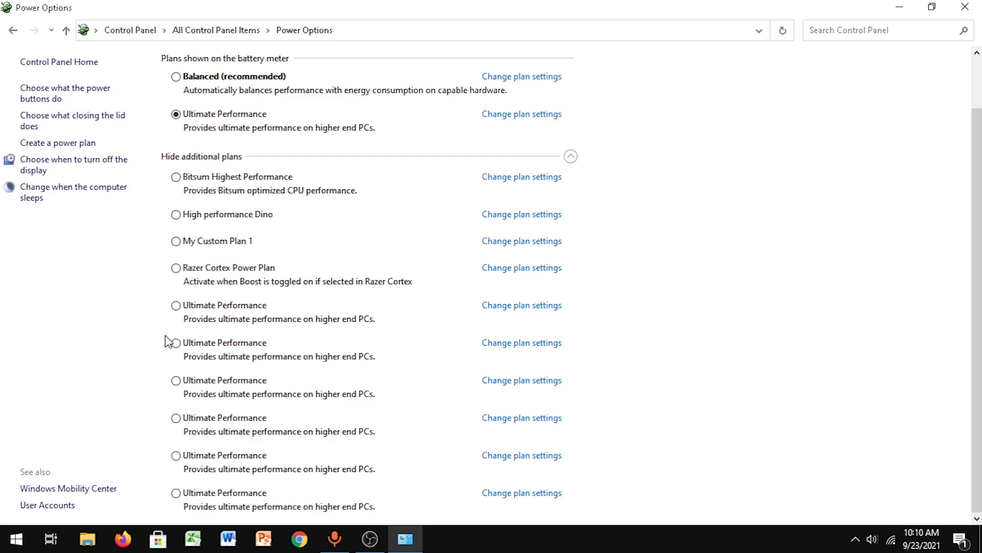
pyautogui.moveTo(386, 299)
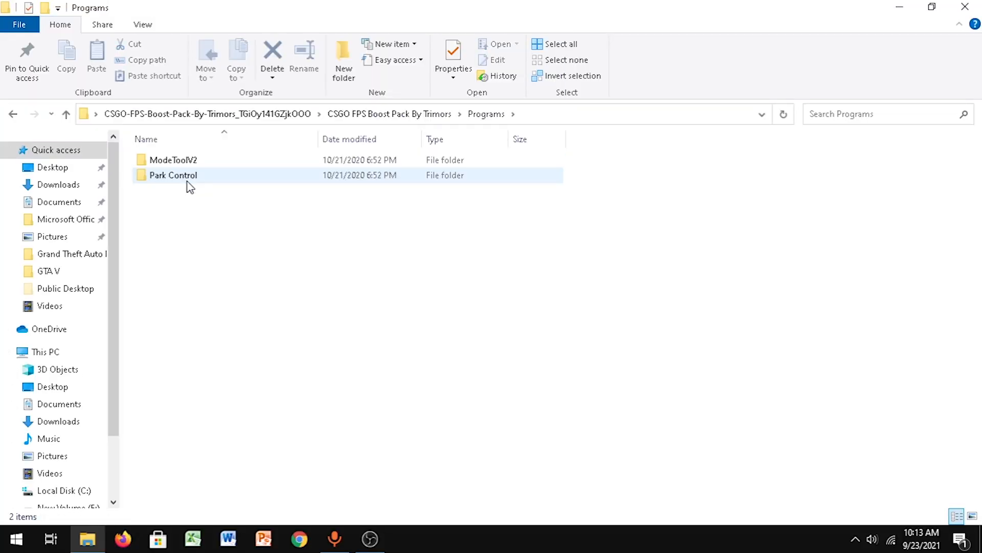
# Run parkcontrolsetup64.exe past the licence and component pages, then quit setup.
pyautogui.doubleClick(172, 175)
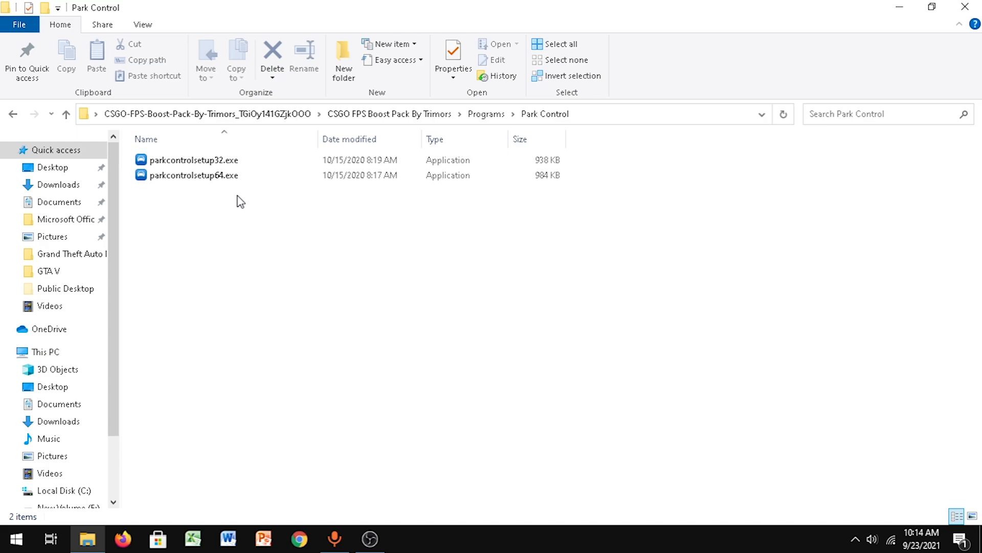
pyautogui.moveTo(314, 258)
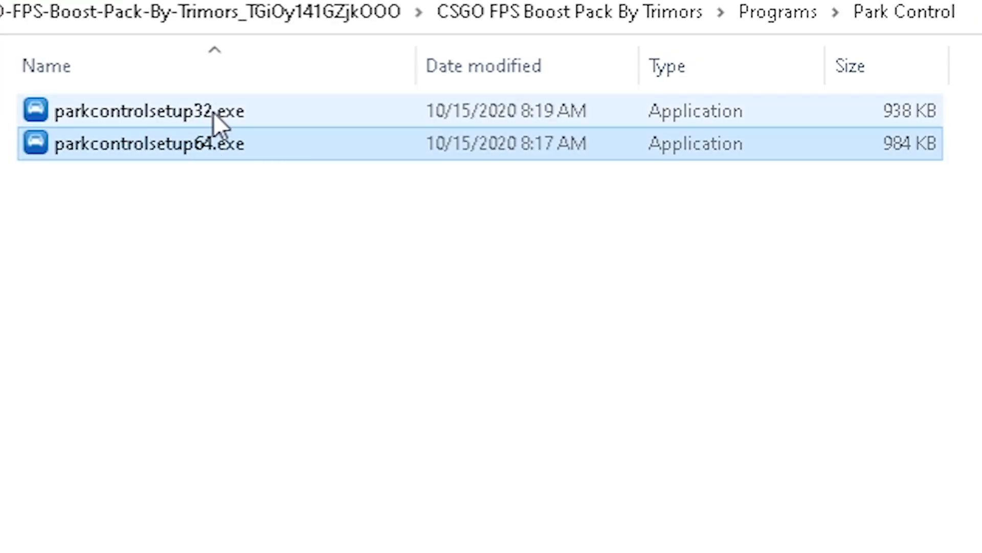
pyautogui.click(149, 111)
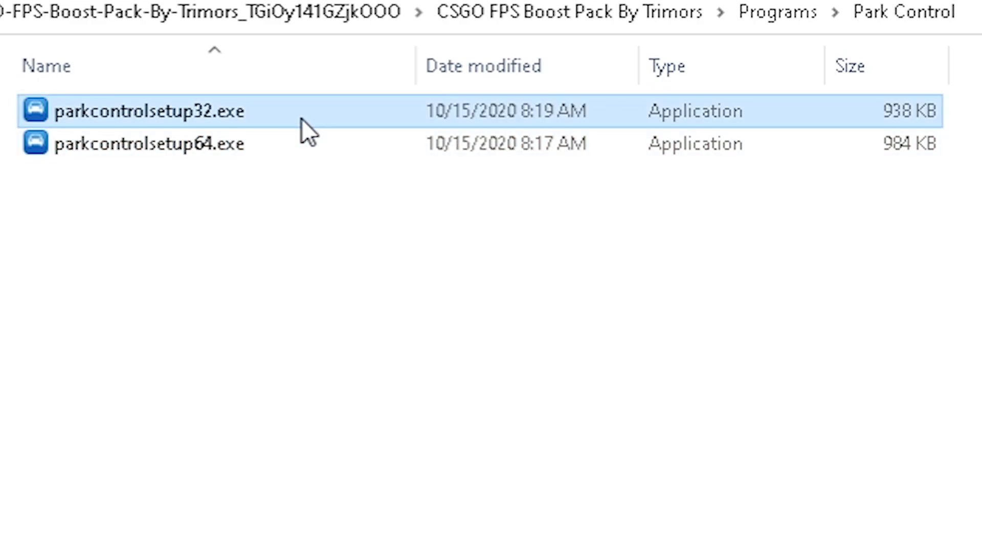
pyautogui.moveTo(277, 255)
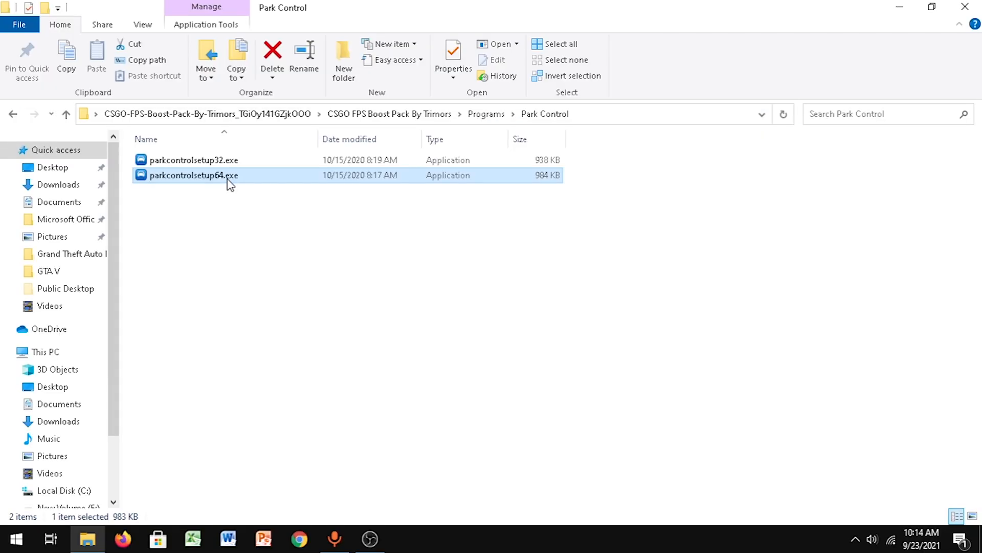
pyautogui.doubleClick(192, 175)
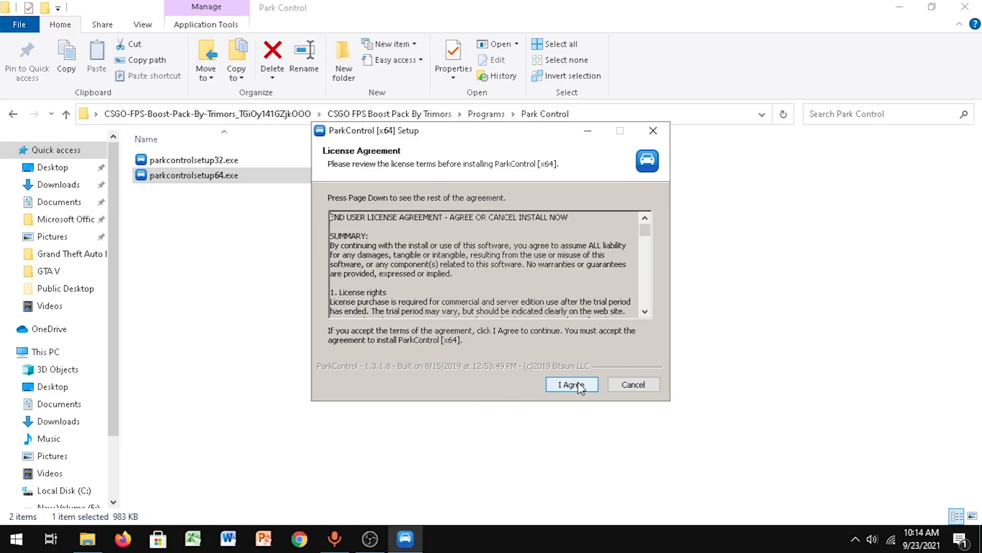
pyautogui.click(572, 385)
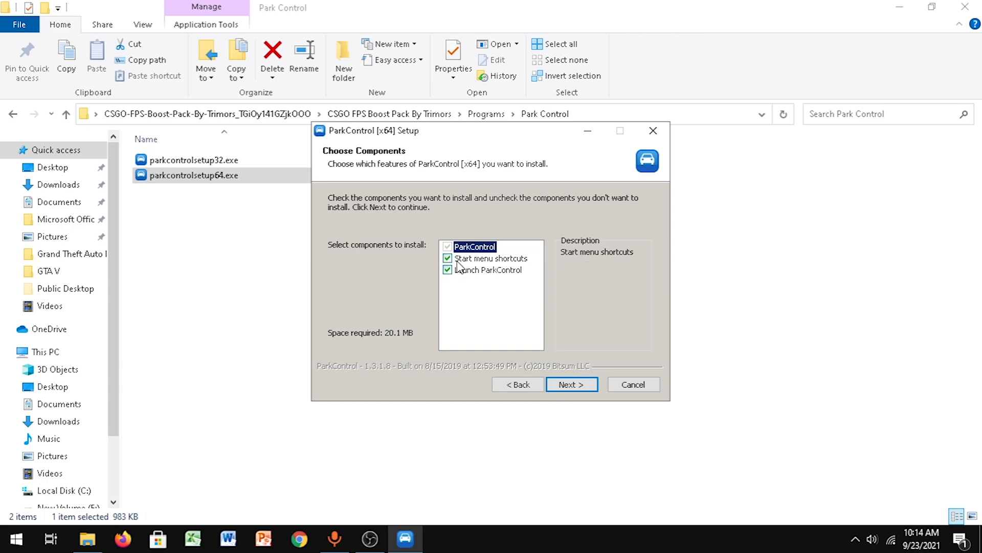
pyautogui.moveTo(497, 326)
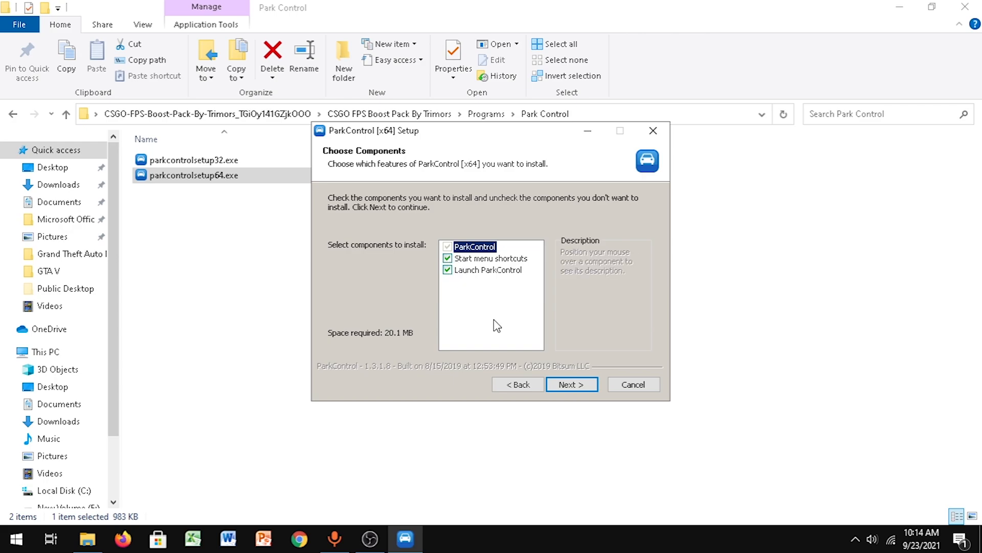
pyautogui.click(572, 385)
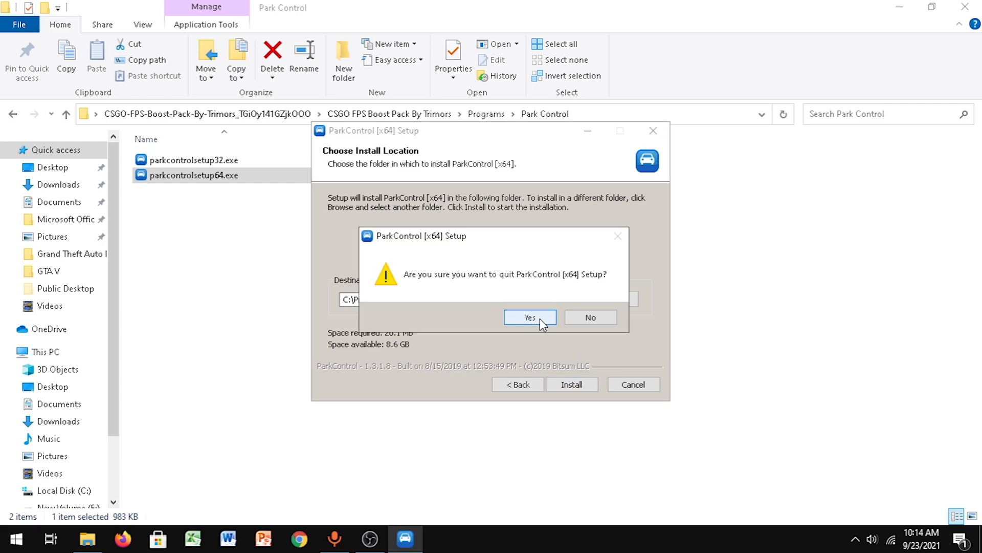
pyautogui.click(530, 317)
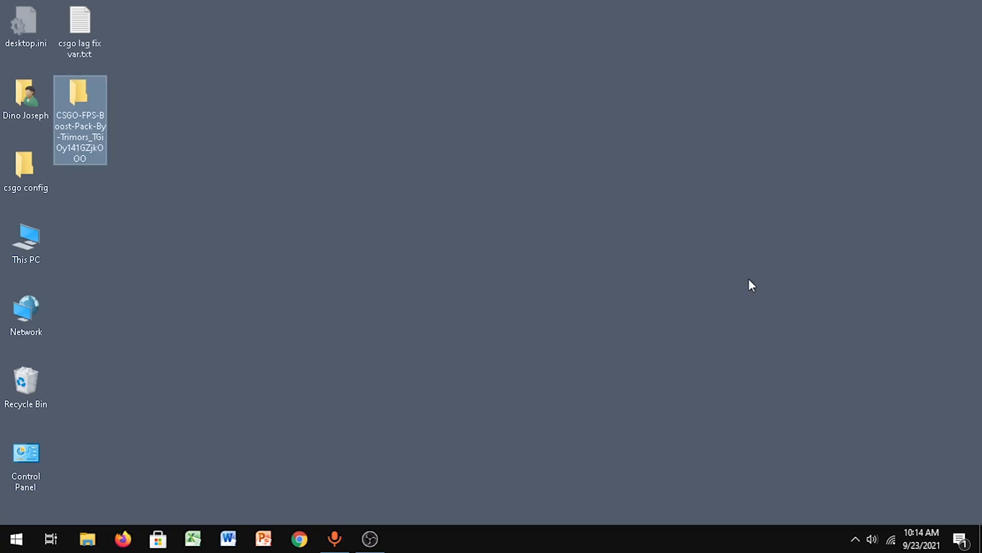
pyautogui.moveTo(856, 550)
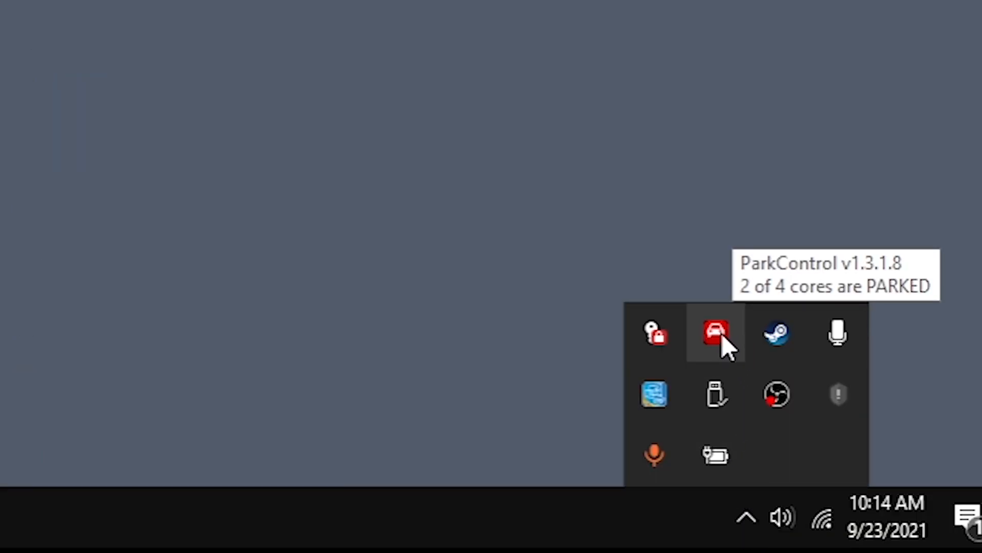
# Select the Ultimate Performance power profile in ParkControl and apply it.
pyautogui.click(716, 333)
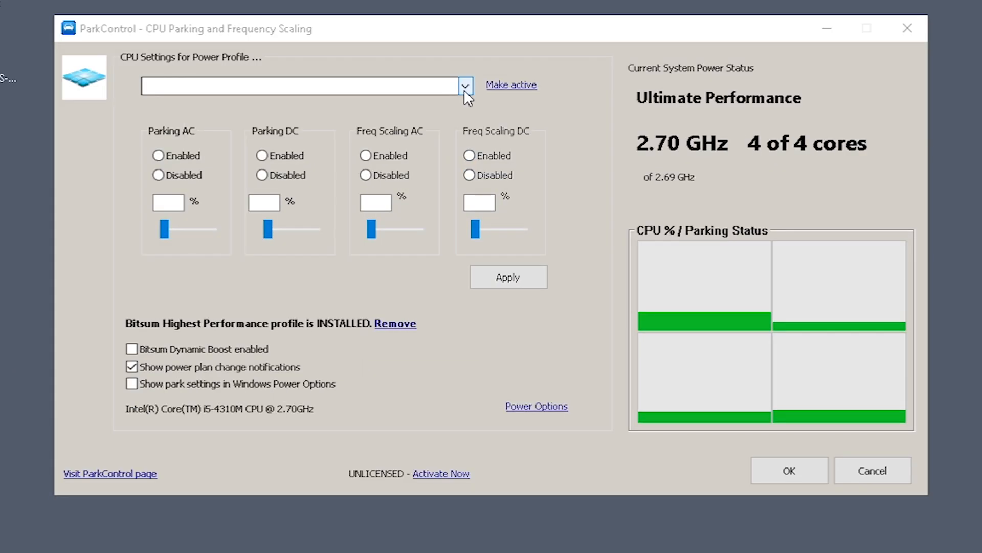
pyautogui.click(464, 85)
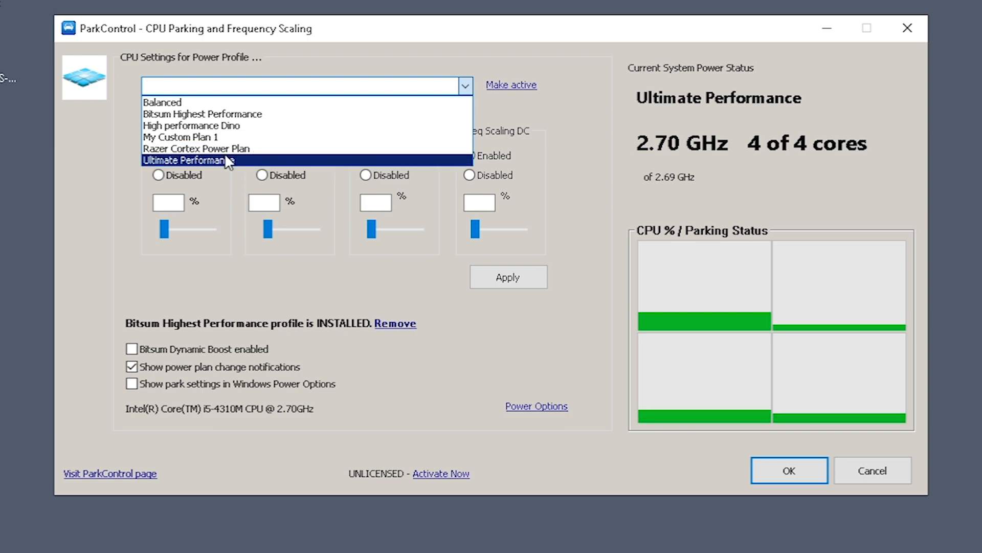
pyautogui.click(190, 161)
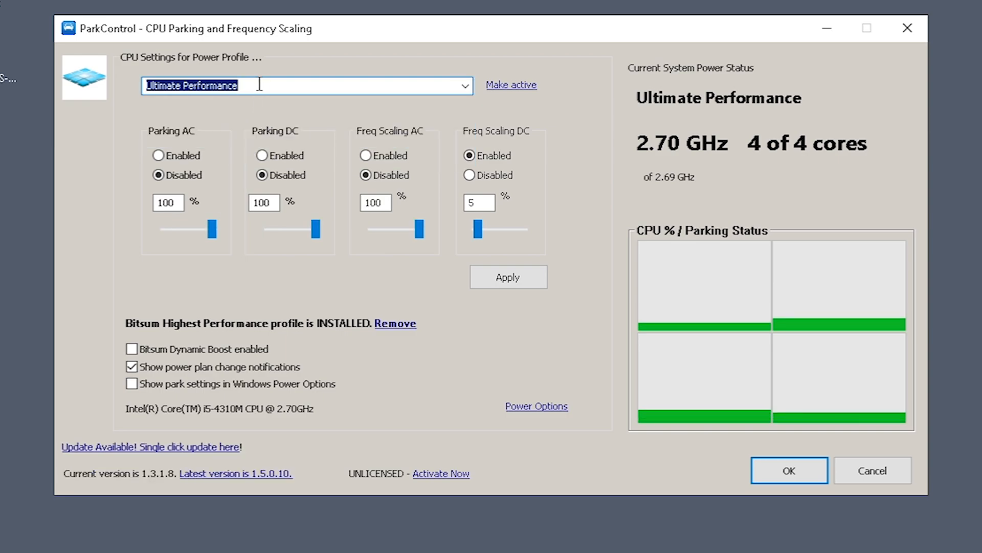
pyautogui.click(508, 277)
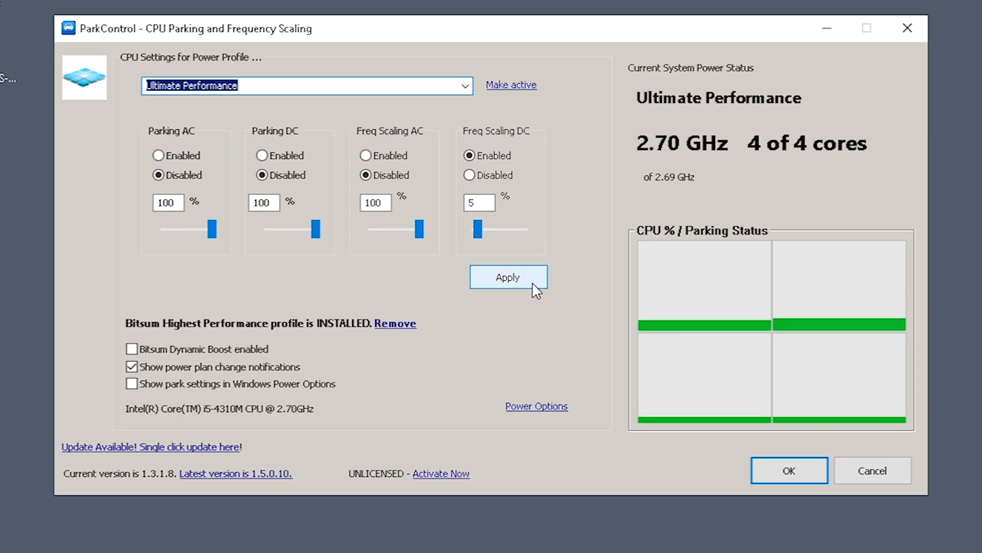
pyautogui.click(508, 277)
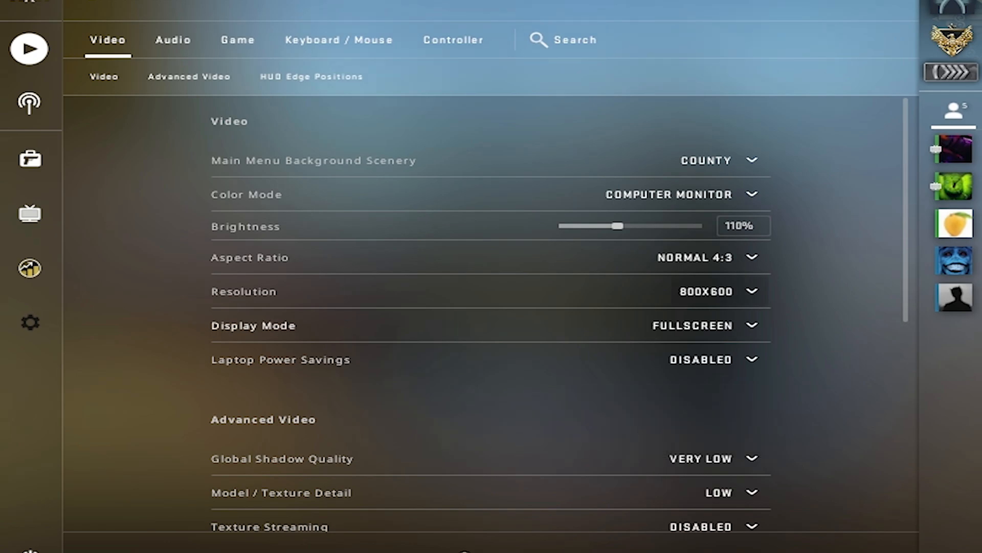
# Scroll through the low Video and Advanced Video settings, keeping Boost Player Contrast enabled.
pyautogui.scroll(-3)
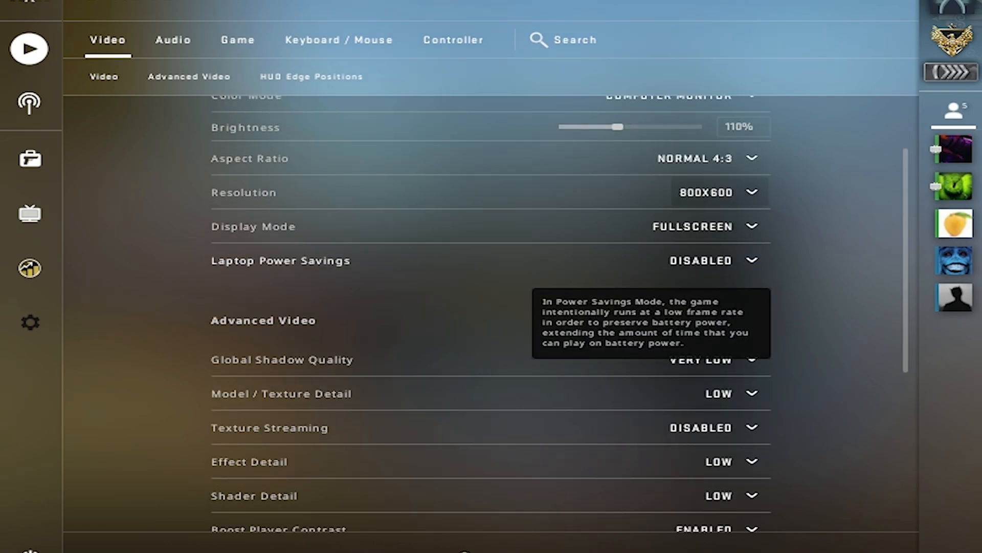
pyautogui.scroll(-3)
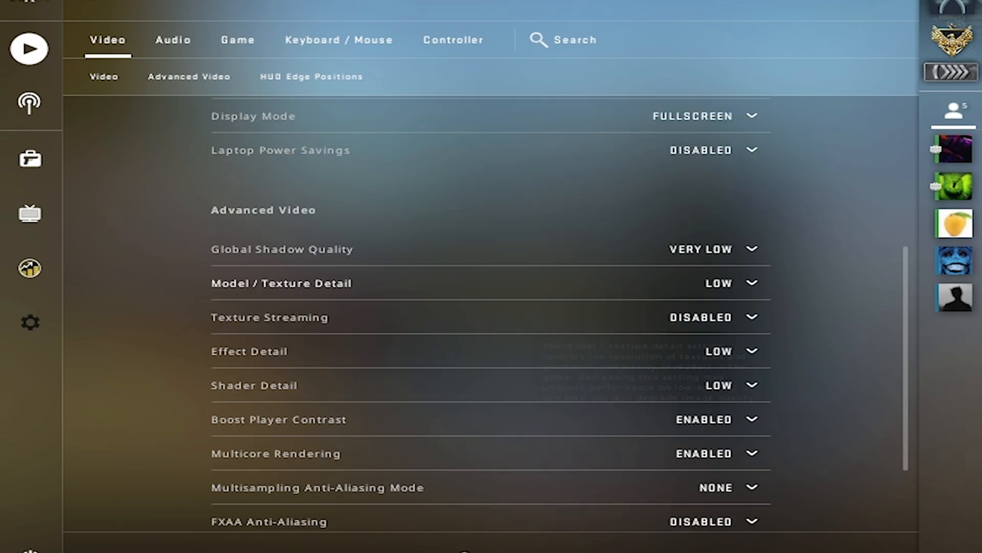
pyautogui.scroll(-3)
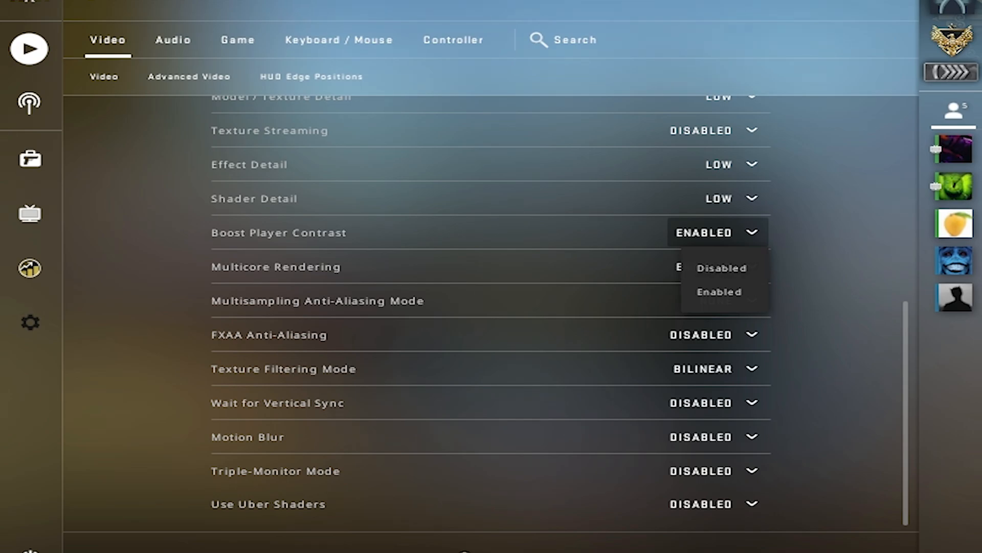
pyautogui.click(720, 291)
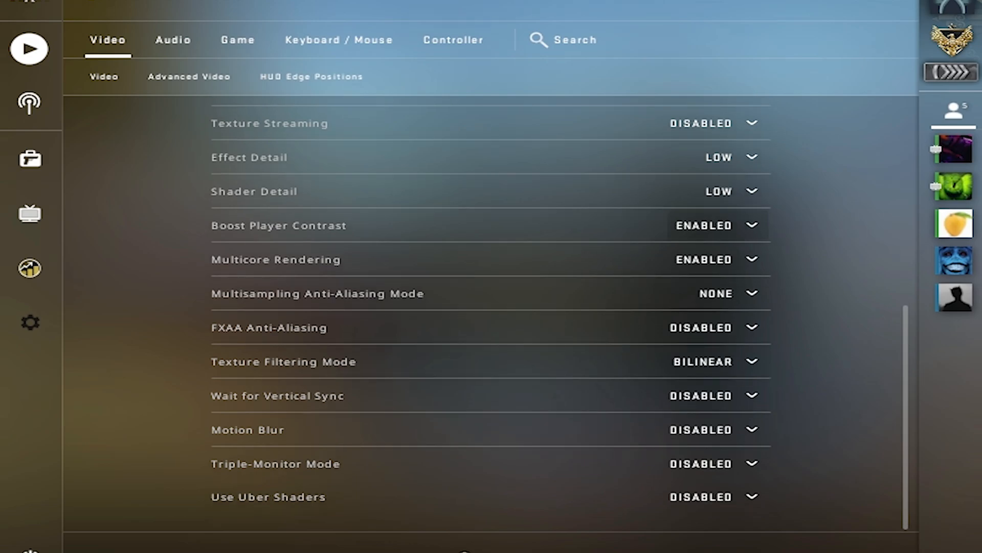
pyautogui.scroll(3)
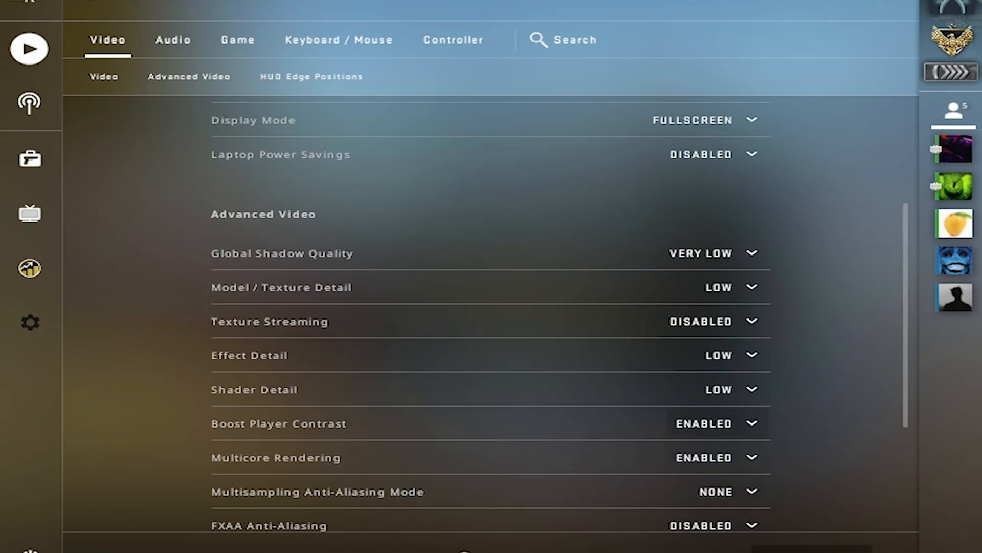
pyautogui.moveTo(282, 287)
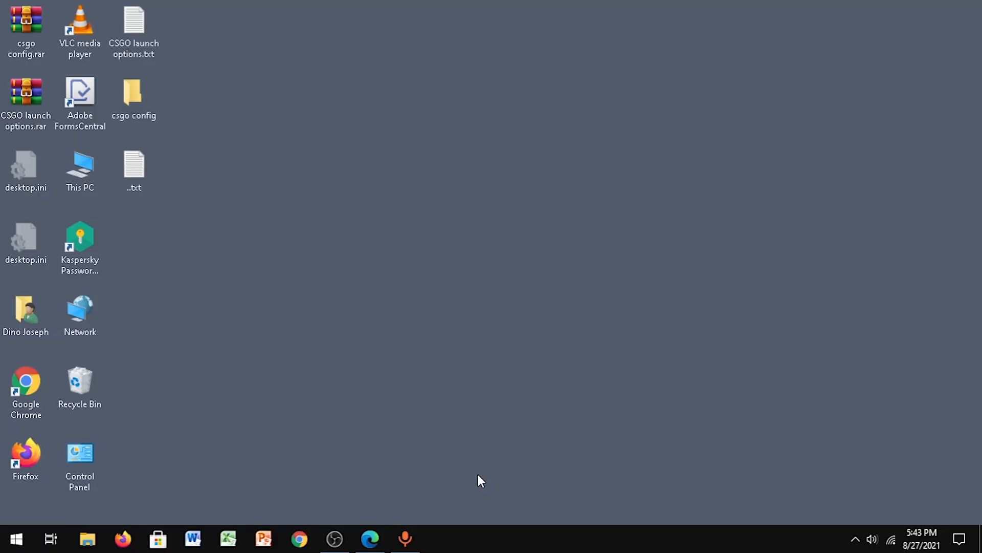
pyautogui.moveTo(325, 485)
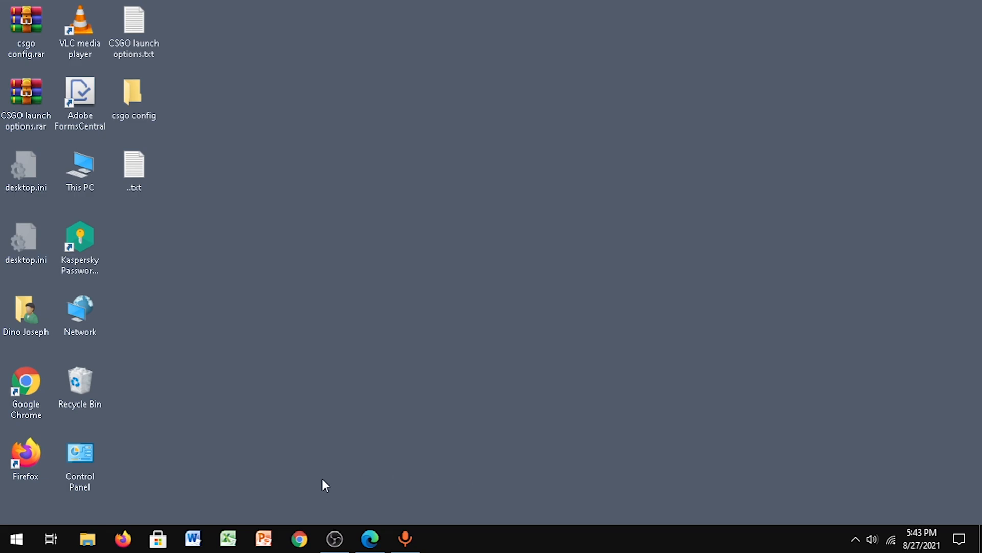
# Show This PC's system properties: Windows 10 Pro, i5-4310M, 8 GB RAM.
pyautogui.click(86, 538)
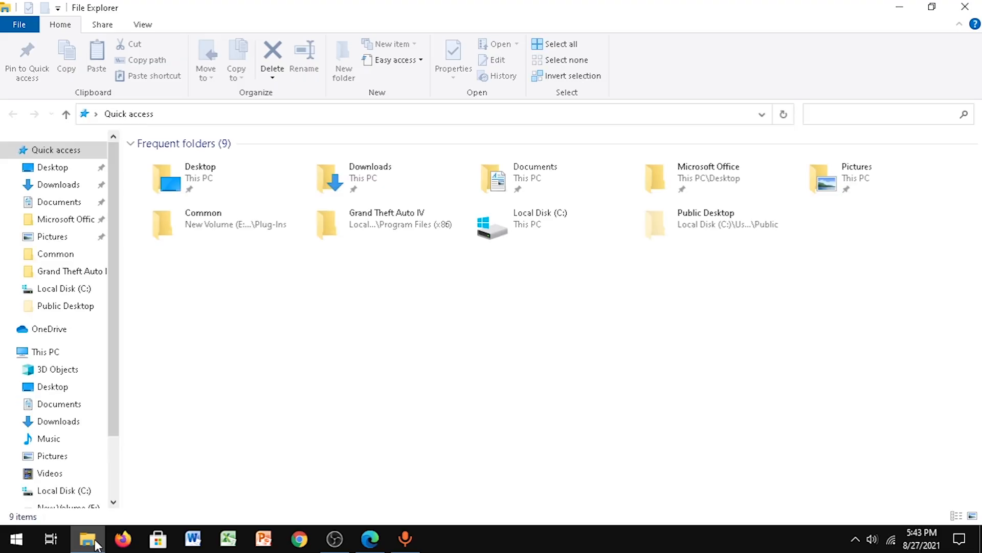
pyautogui.click(43, 352)
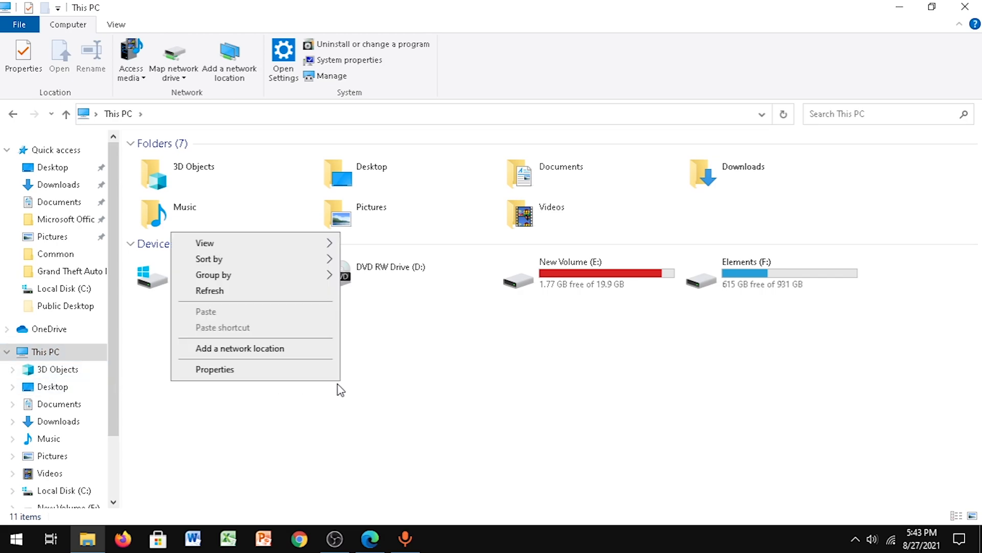
pyautogui.click(215, 369)
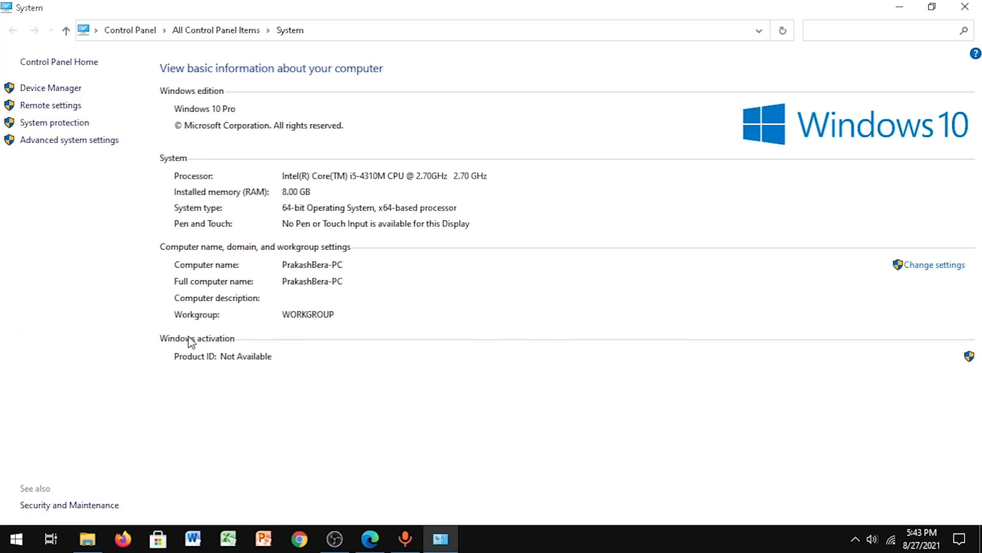
pyautogui.moveTo(90, 146)
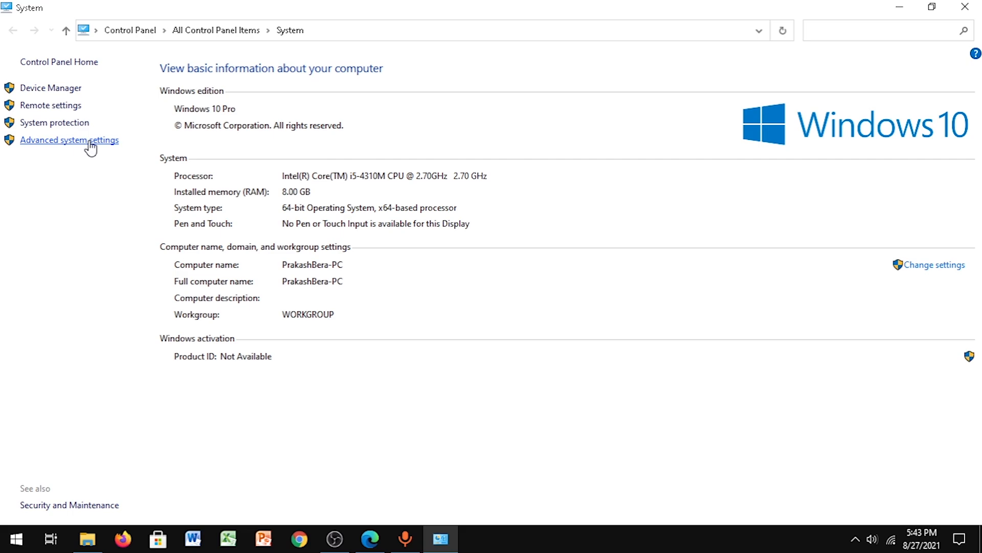
# Confirm Performance Options visual effects are set to best performance, then close the System window.
pyautogui.click(69, 140)
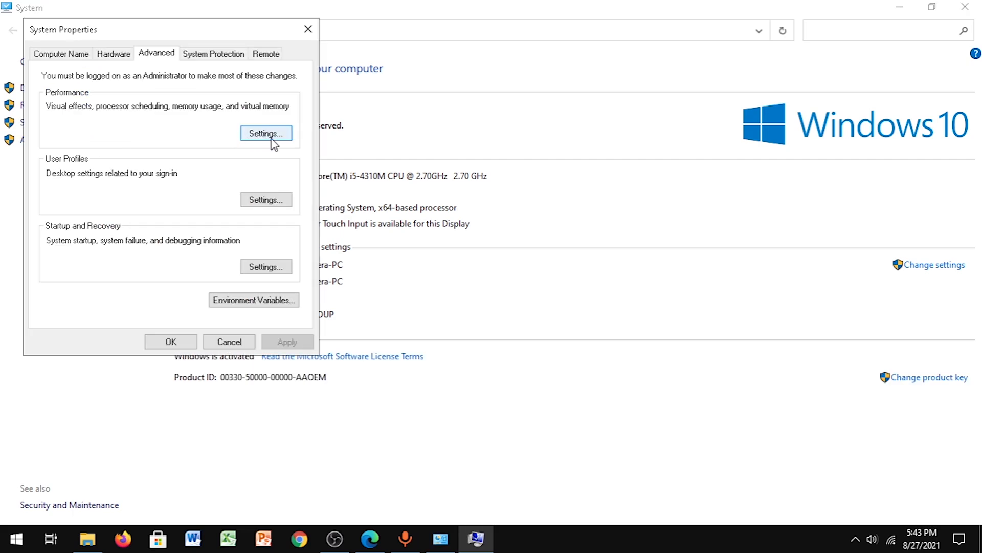
pyautogui.click(265, 133)
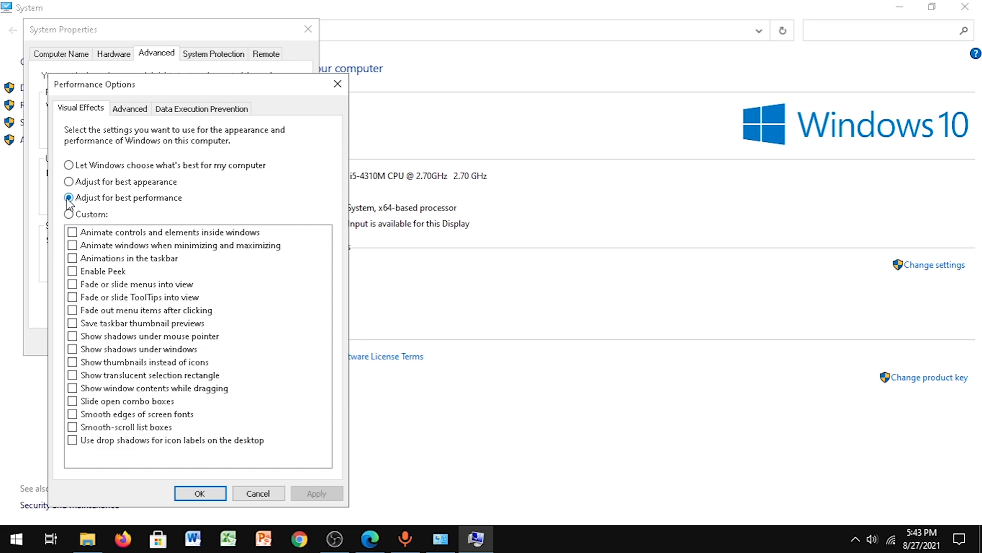
pyautogui.moveTo(241, 496)
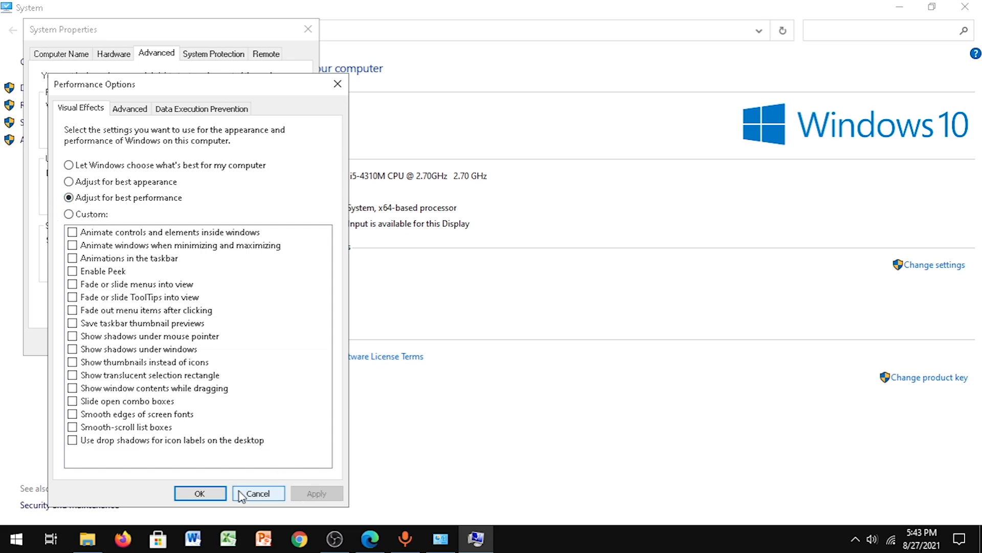
pyautogui.click(258, 494)
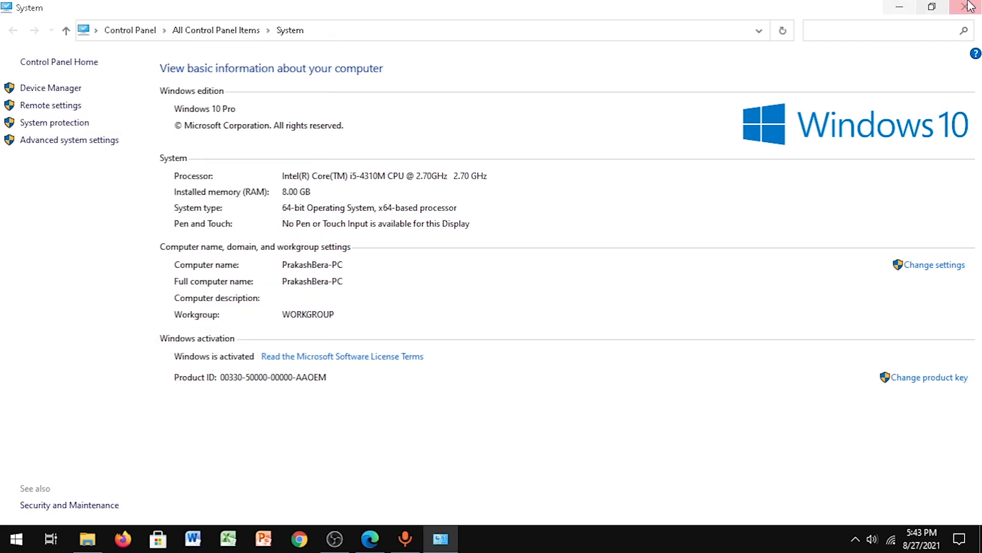
pyautogui.click(966, 5)
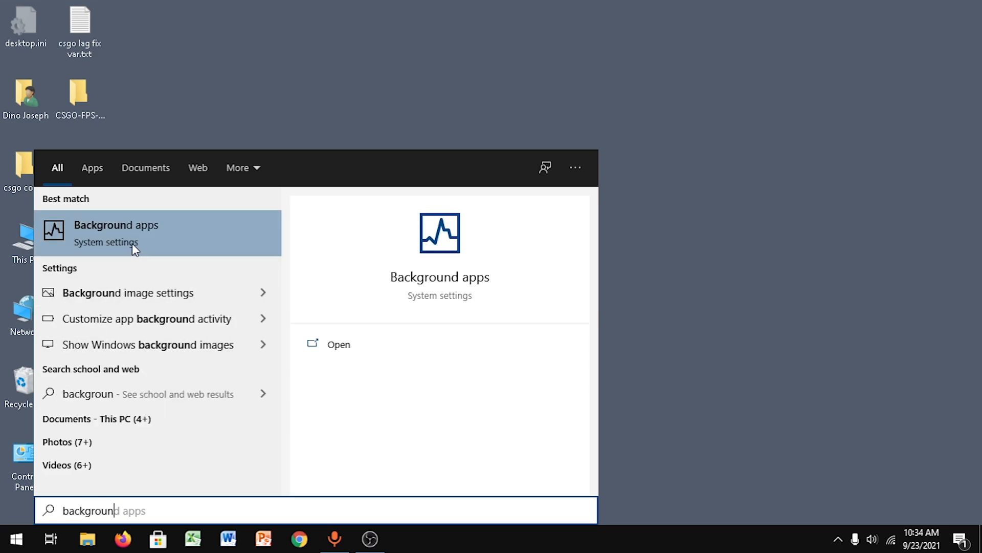
# Switch 'Let apps run in the background' to Off and browse Privacy > General.
pyautogui.click(116, 232)
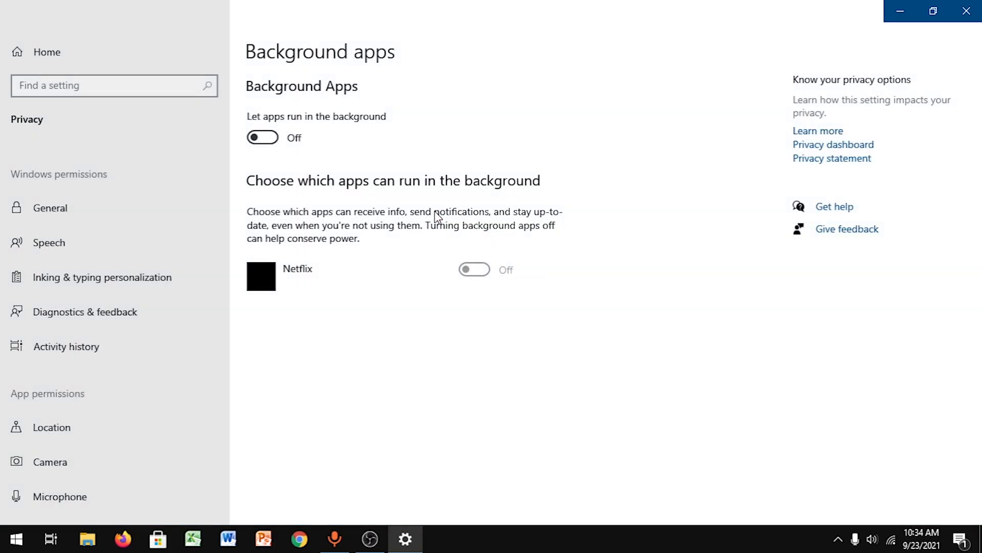
pyautogui.click(262, 138)
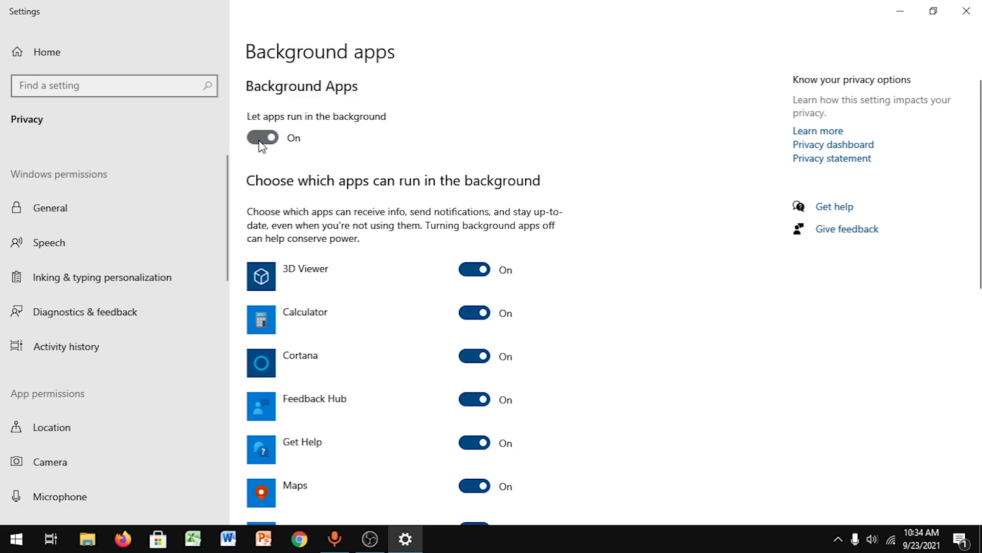
pyautogui.click(263, 138)
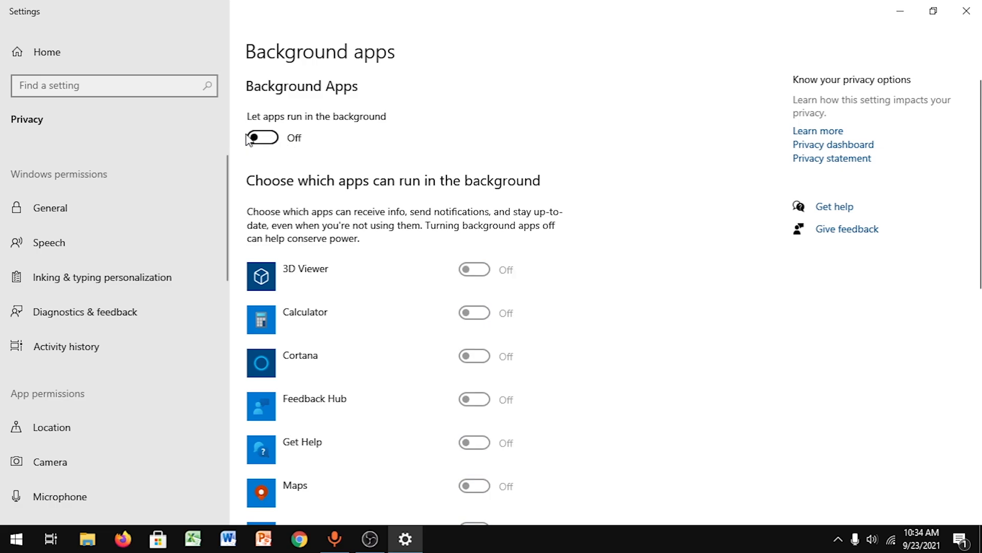
pyautogui.click(51, 208)
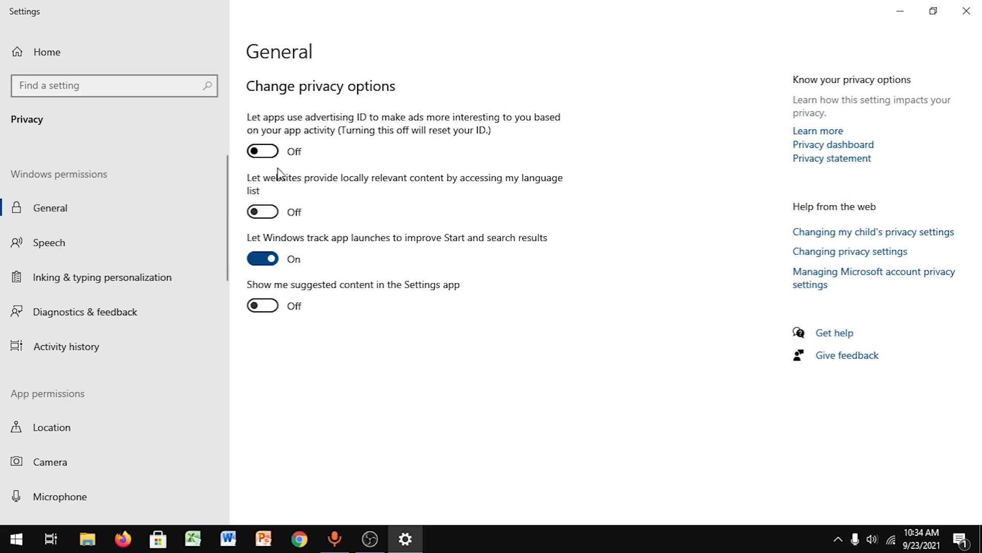
pyautogui.moveTo(79, 428)
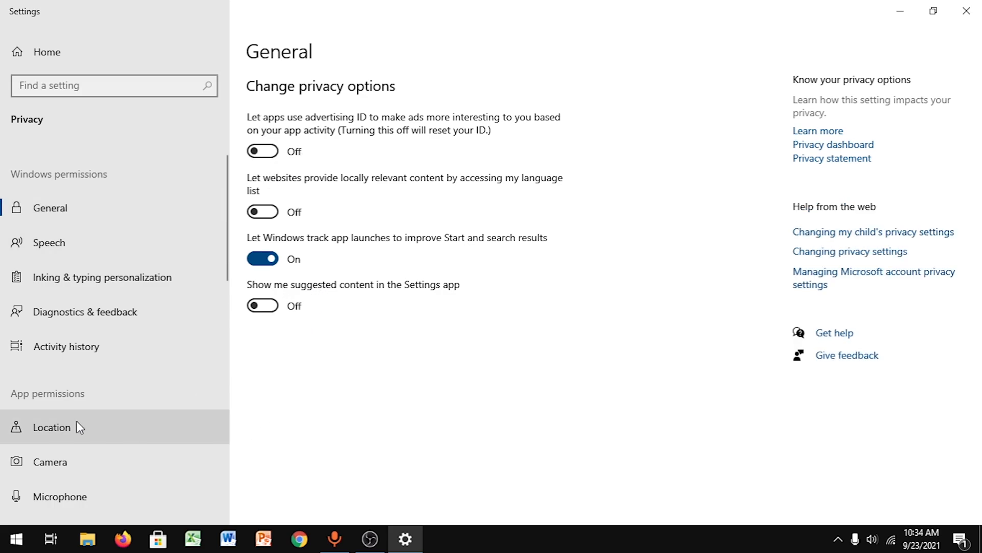
pyautogui.moveTo(965, 13)
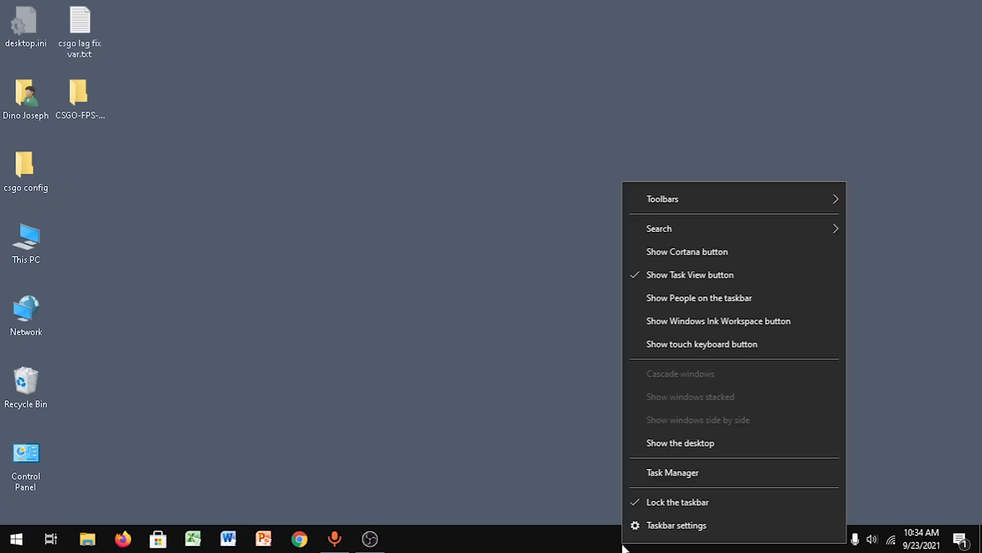
# Open Task Manager and review the list of startup apps.
pyautogui.click(672, 472)
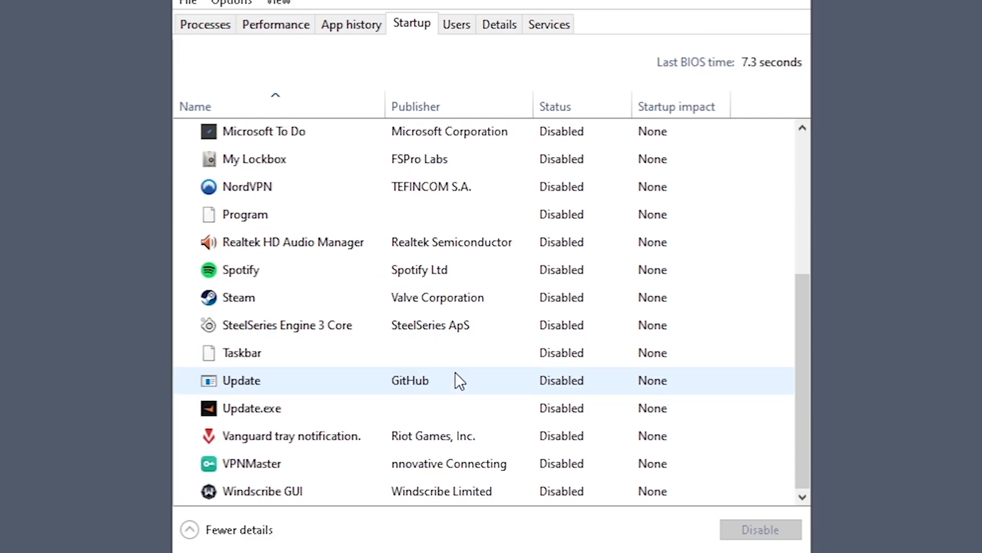
pyautogui.moveTo(431, 403)
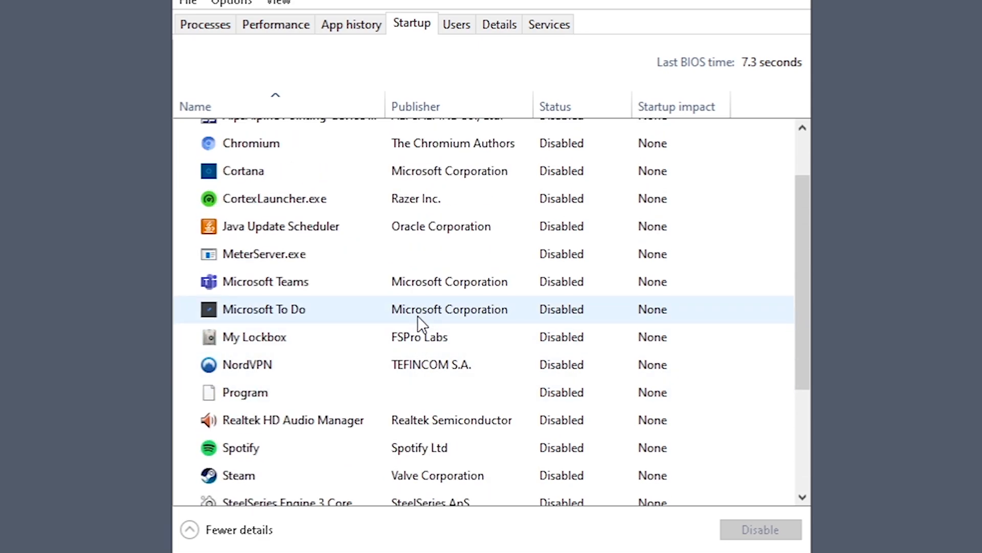
pyautogui.moveTo(415, 311)
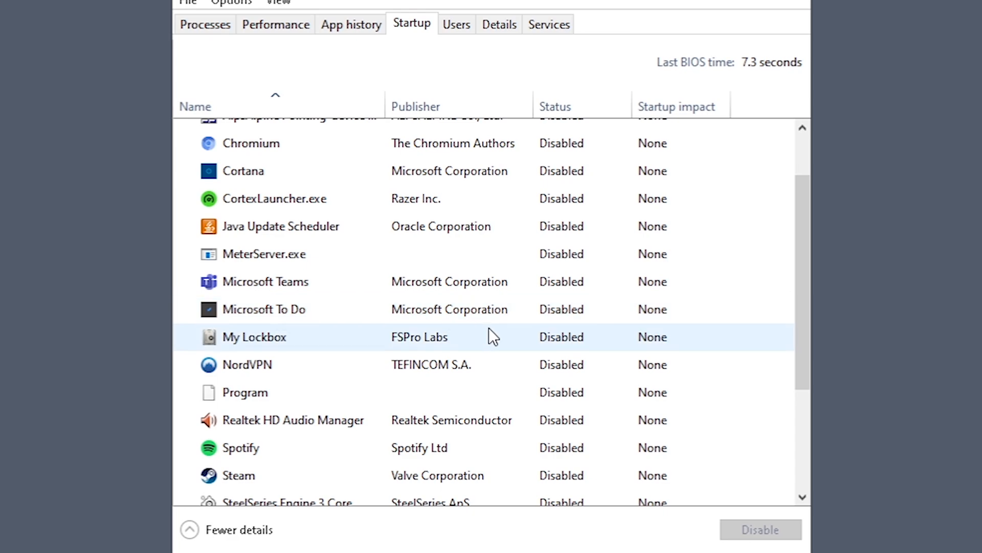
pyautogui.scroll(3)
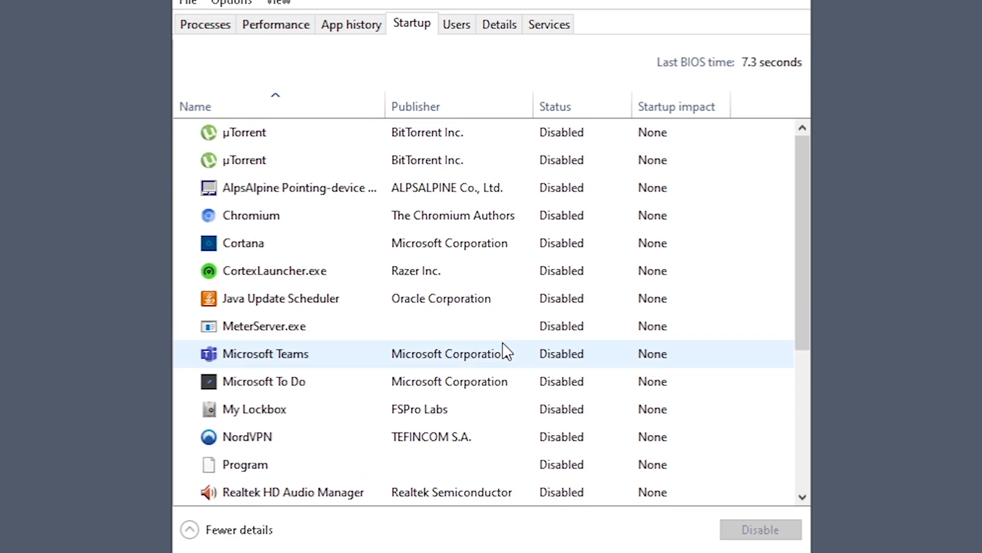
pyautogui.scroll(-3)
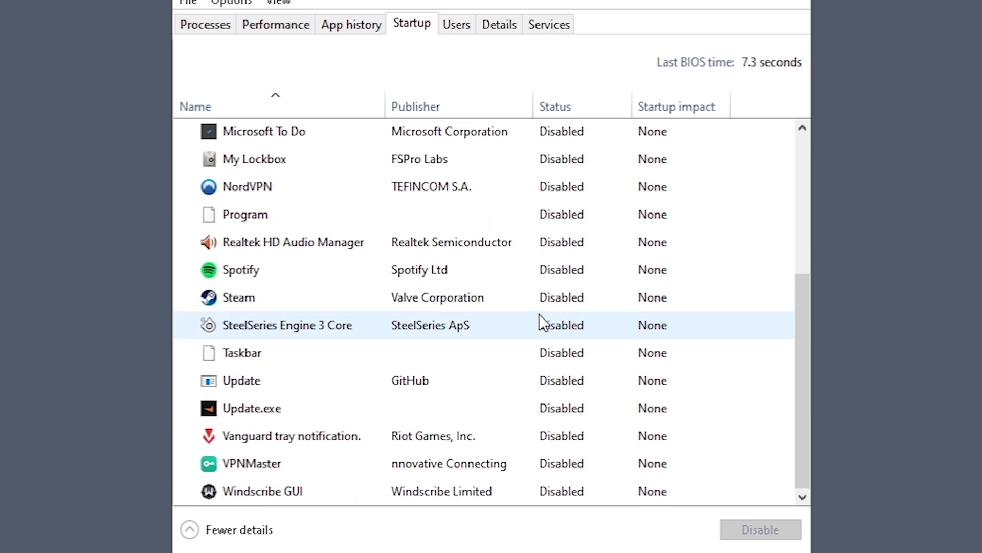
pyautogui.scroll(3)
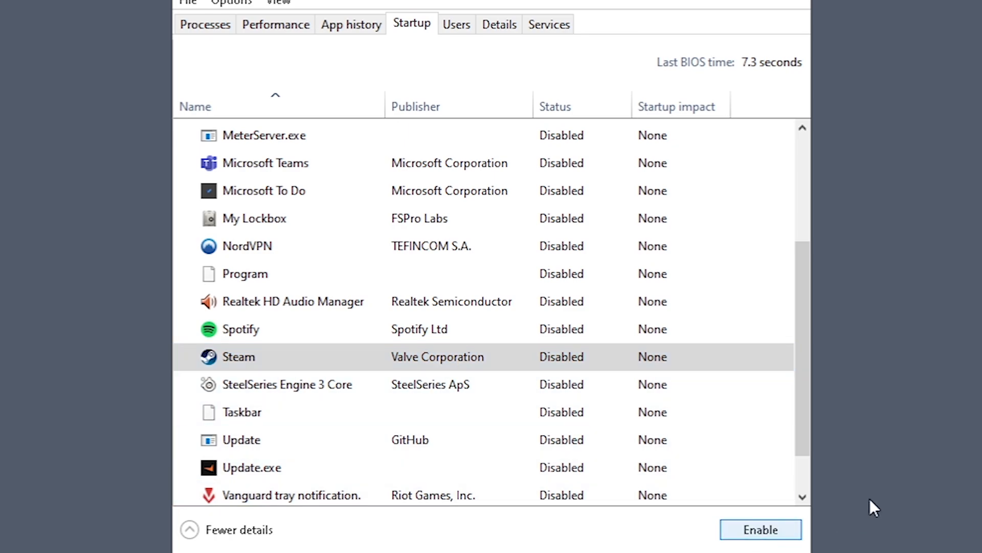
# Enable then disable Steam at startup, and close Task Manager.
pyautogui.click(761, 529)
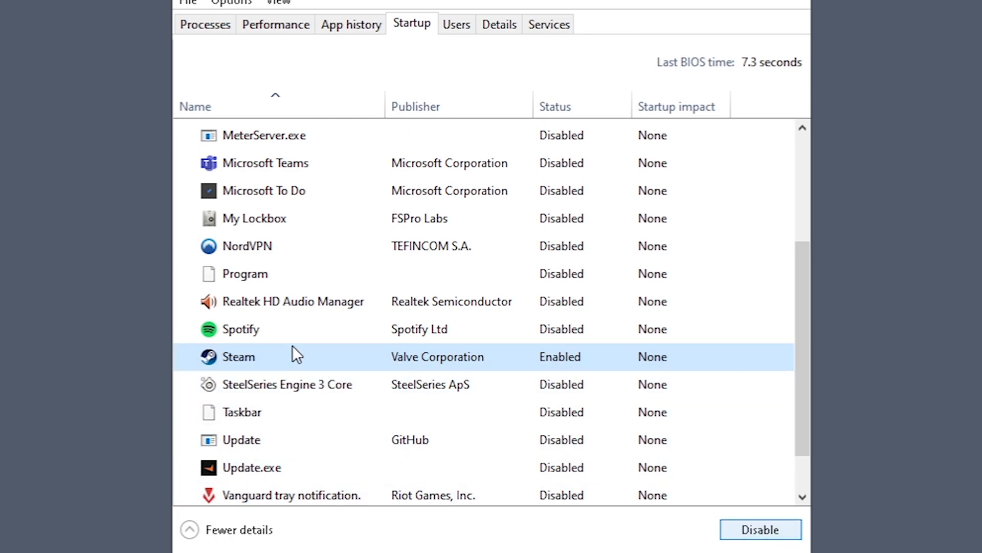
pyautogui.click(241, 329)
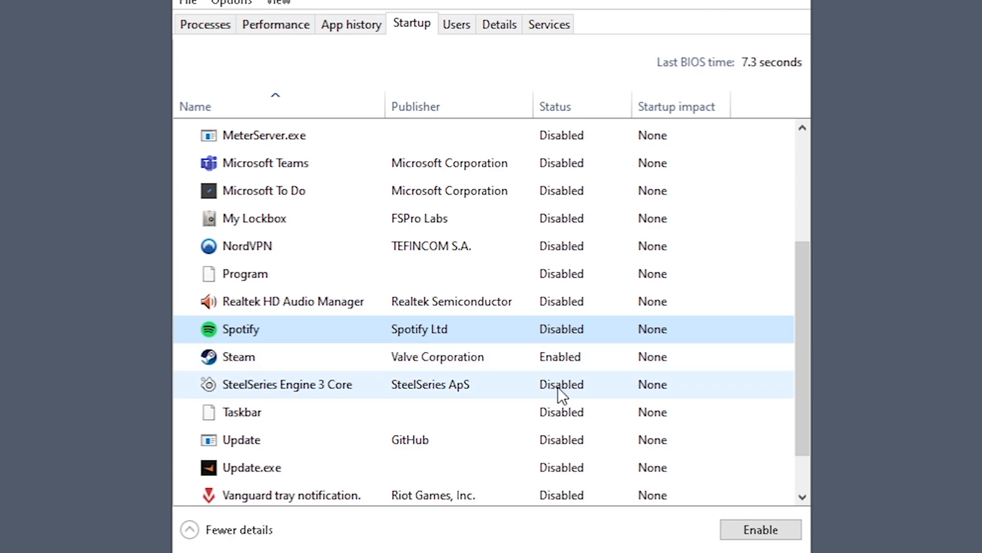
pyautogui.click(238, 357)
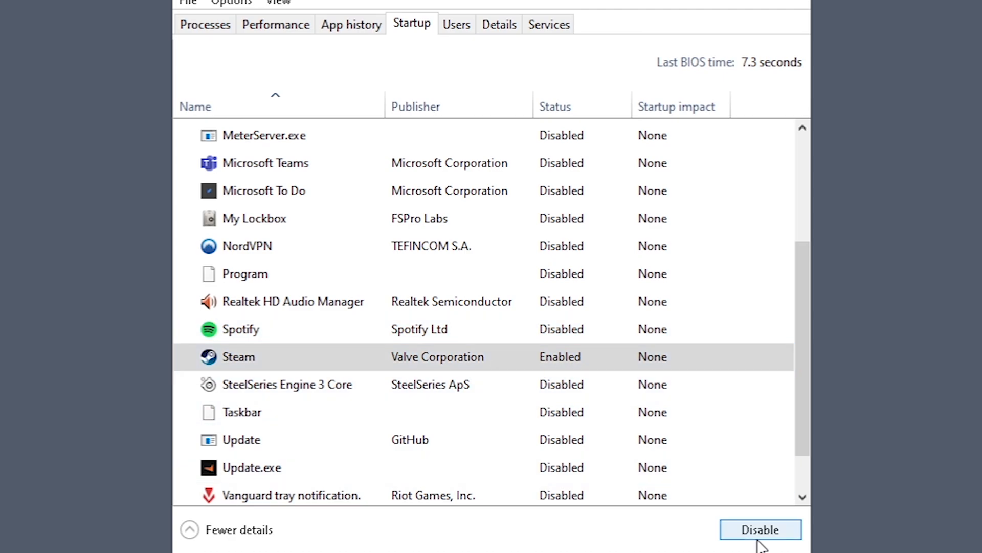
pyautogui.click(761, 543)
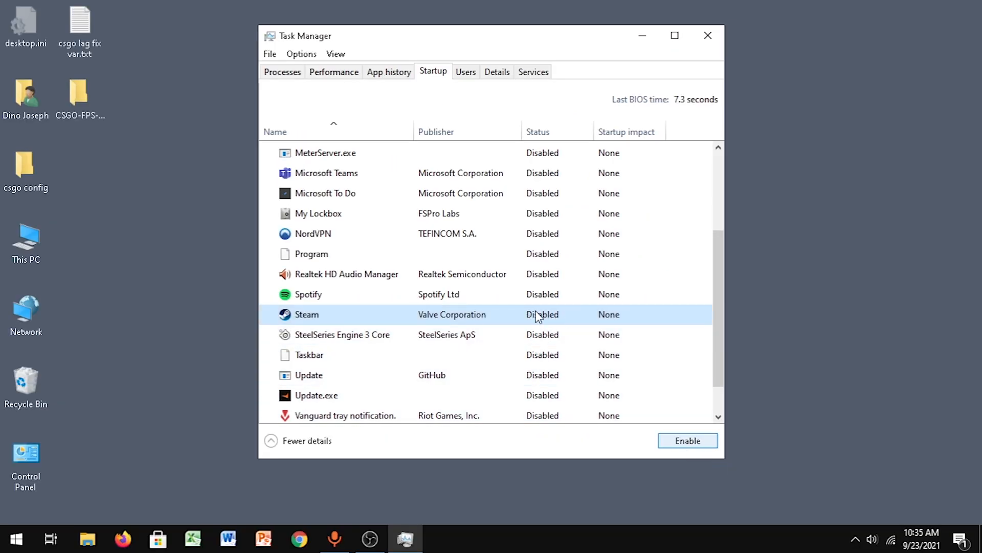
pyautogui.click(708, 35)
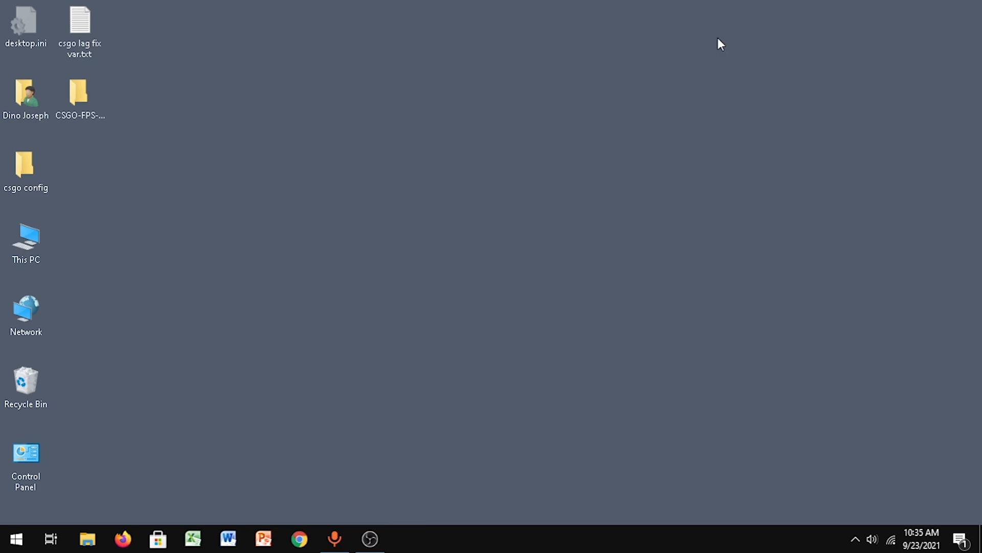
pyautogui.moveTo(810, 265)
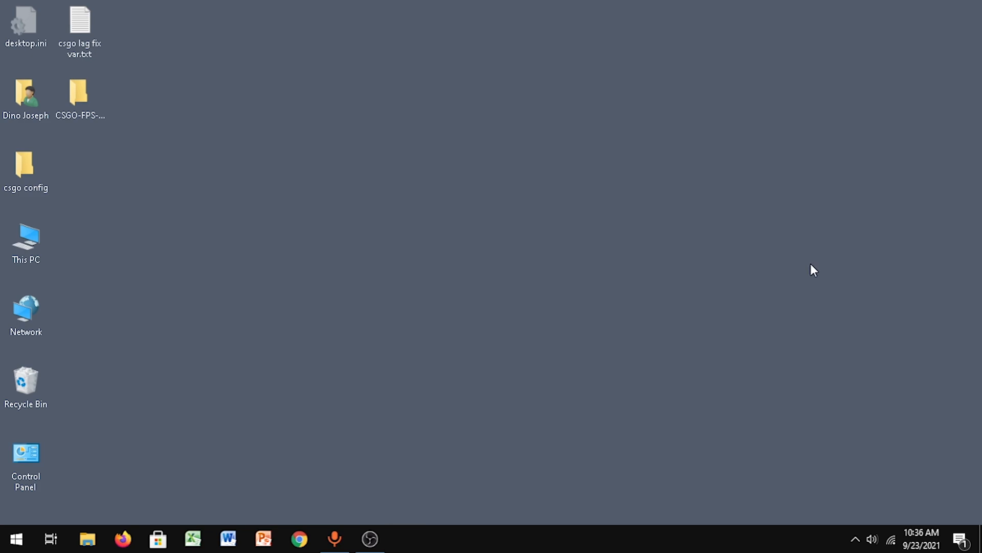